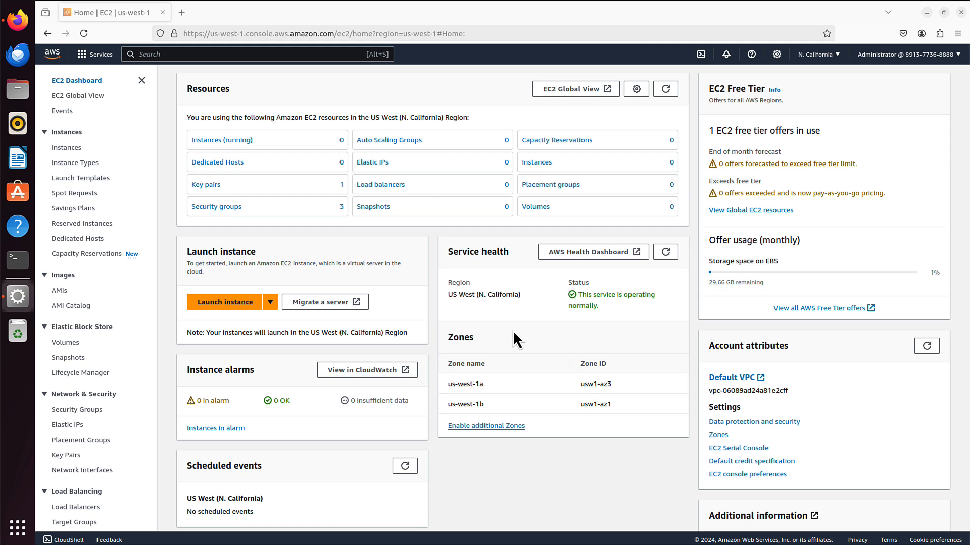
pyautogui.moveTo(284, 235)
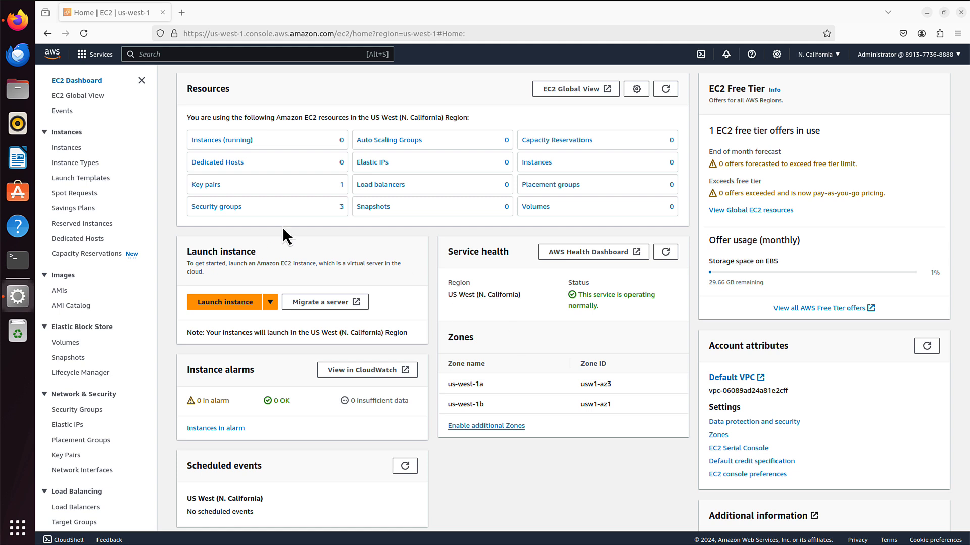
pyautogui.moveTo(431, 151)
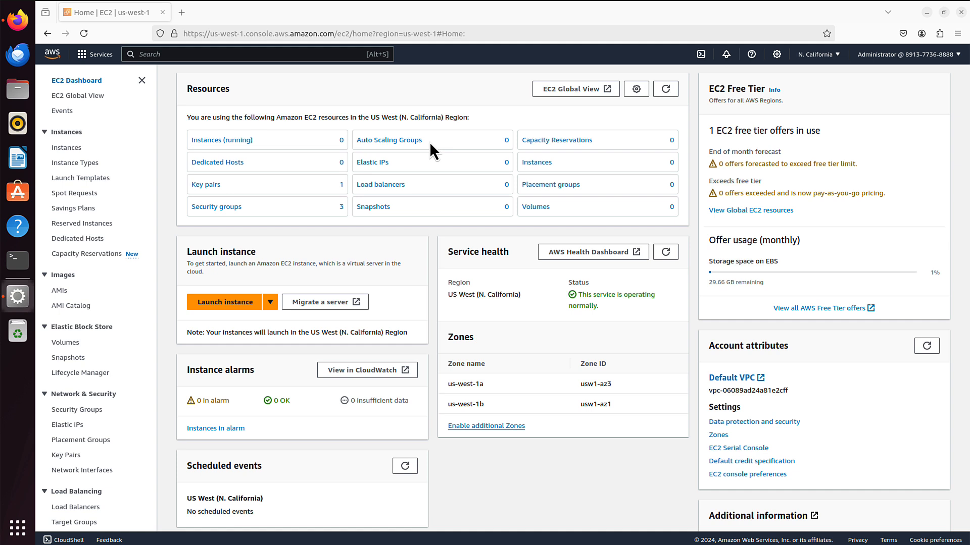
# Review the available AWS regions and keep the current region unchanged.
pyautogui.click(816, 55)
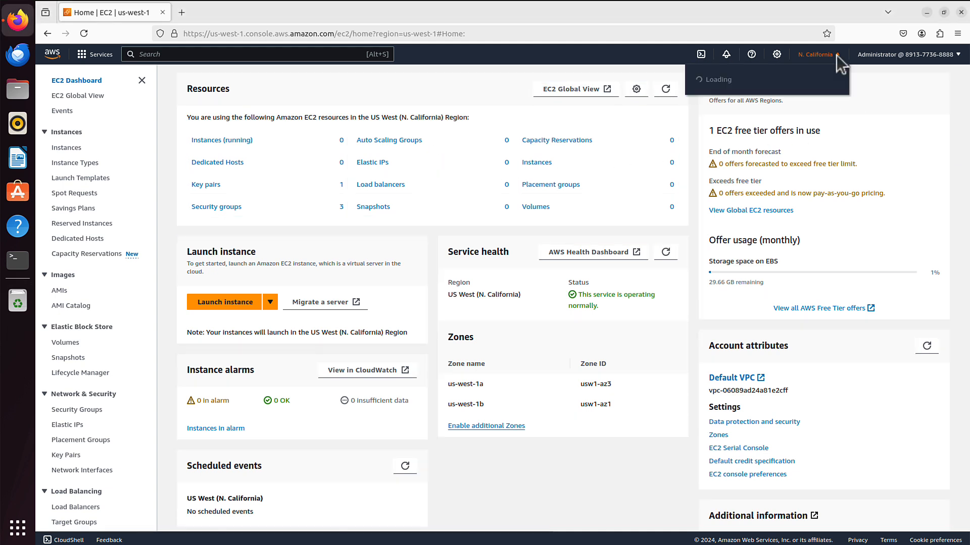
pyautogui.click(815, 55)
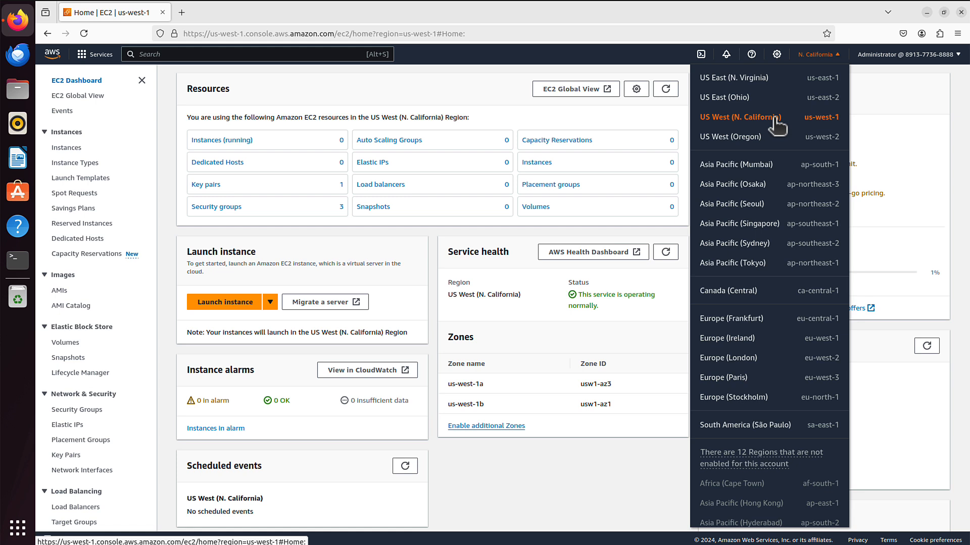
pyautogui.moveTo(778, 125)
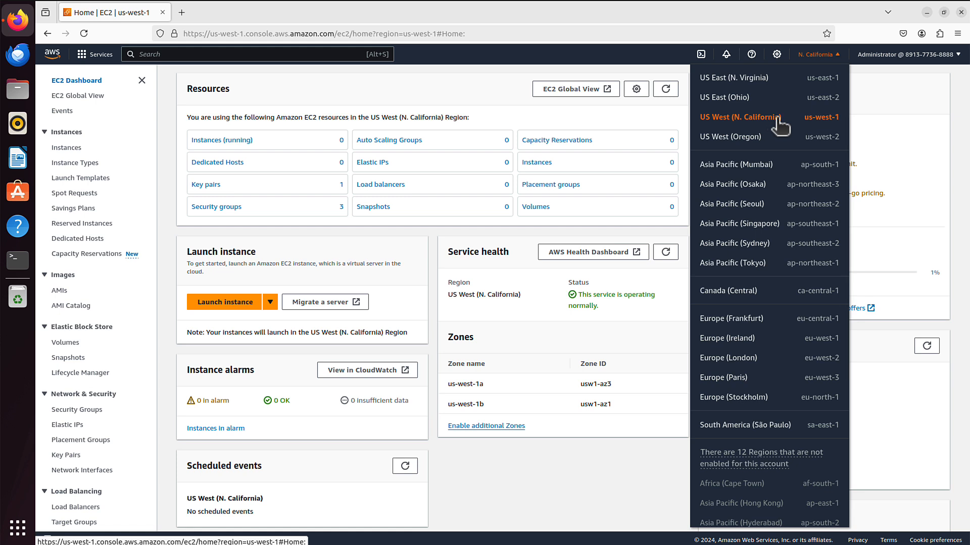
pyautogui.moveTo(653, 125)
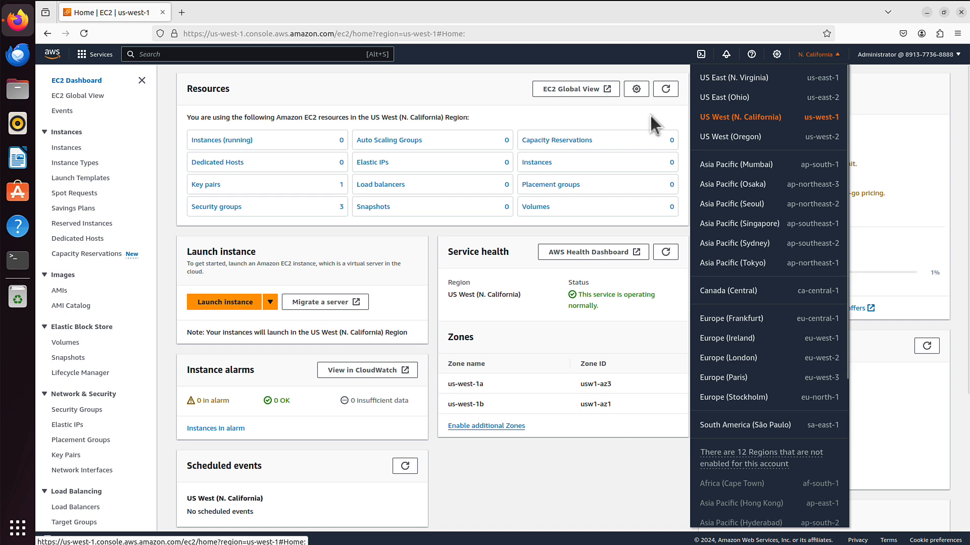
pyautogui.click(816, 54)
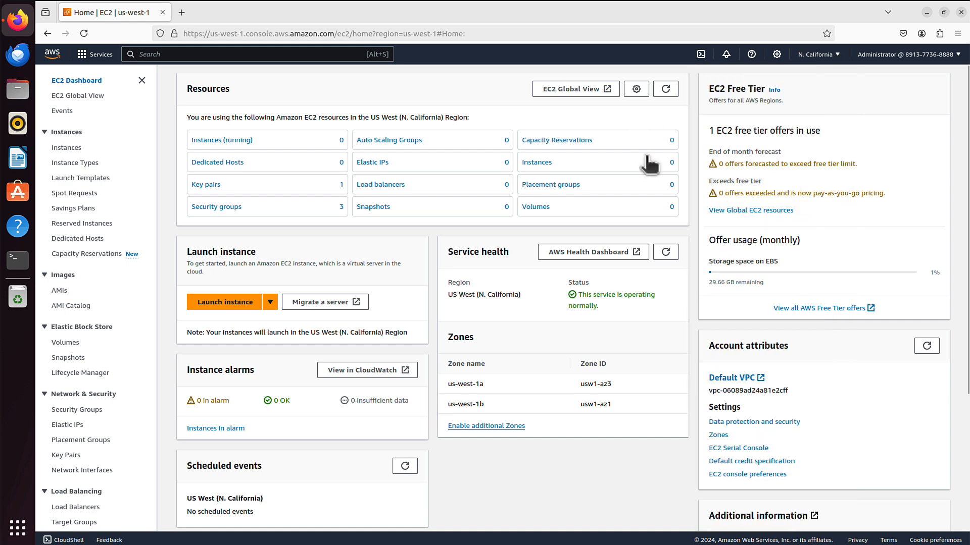
pyautogui.moveTo(833, 102)
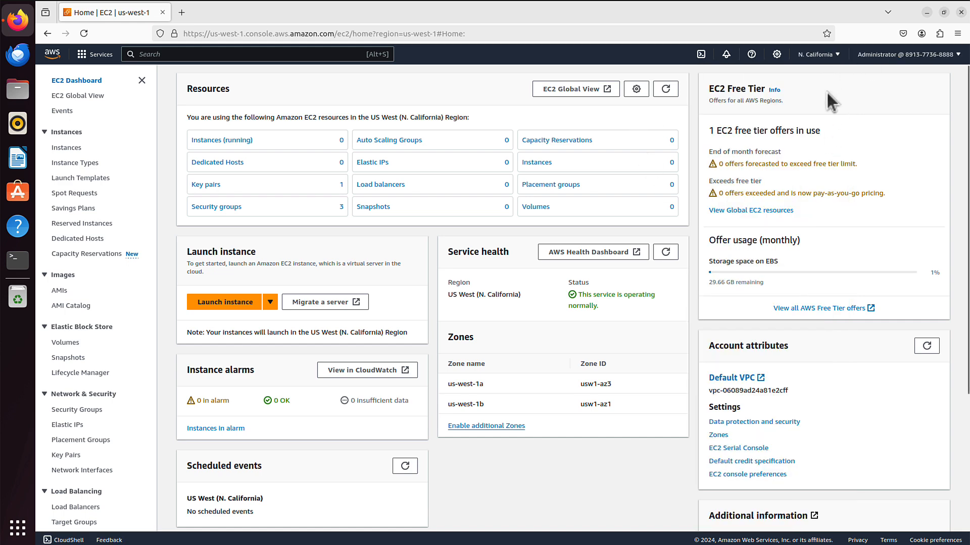
pyautogui.moveTo(413, 262)
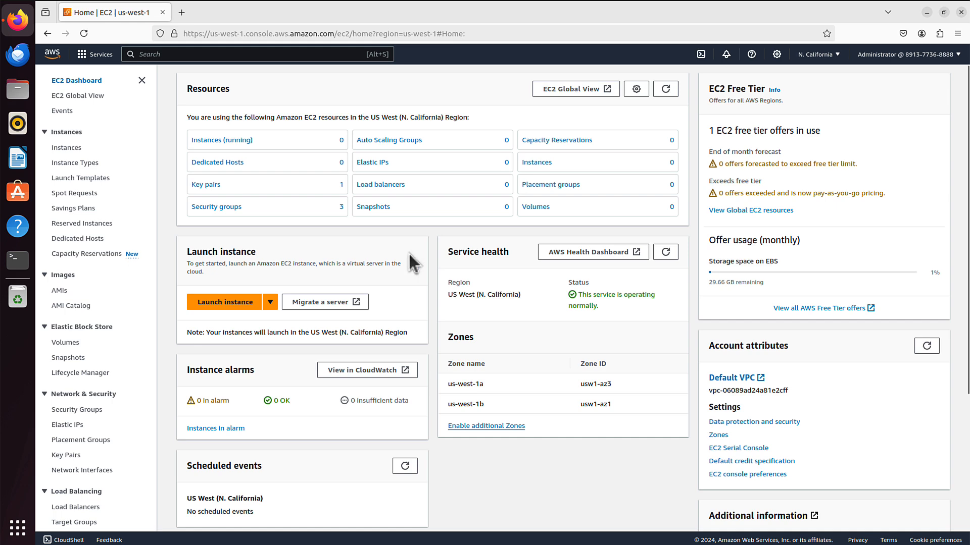
# Begin a new instance named sshuttle with Ubuntu Server 24.04 LTS on t2.micro.
pyautogui.click(224, 302)
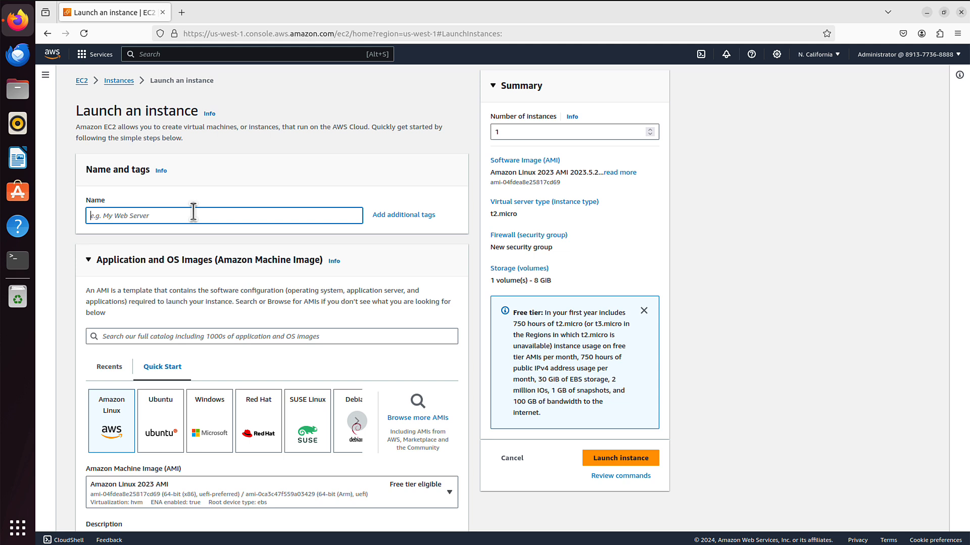
pyautogui.write('sshuttle')
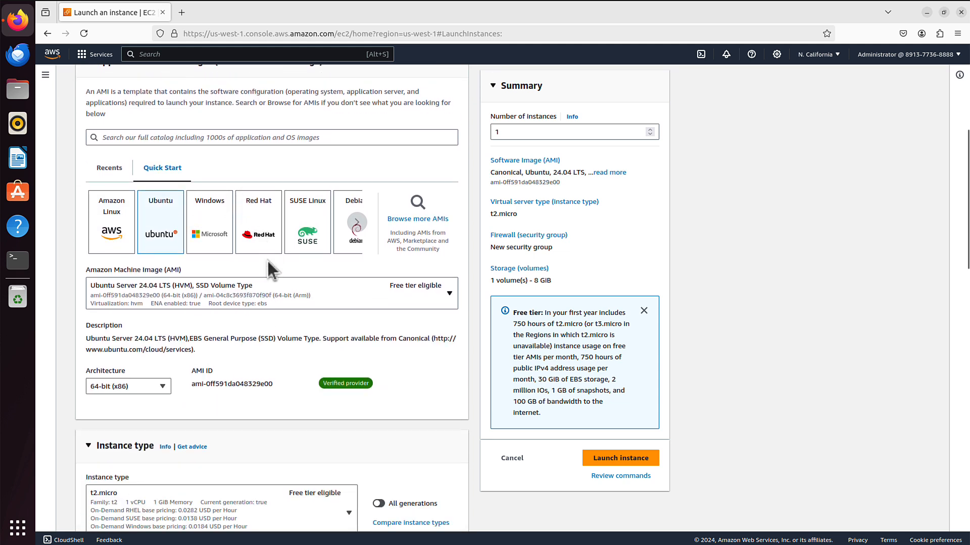
pyautogui.scroll(-3)
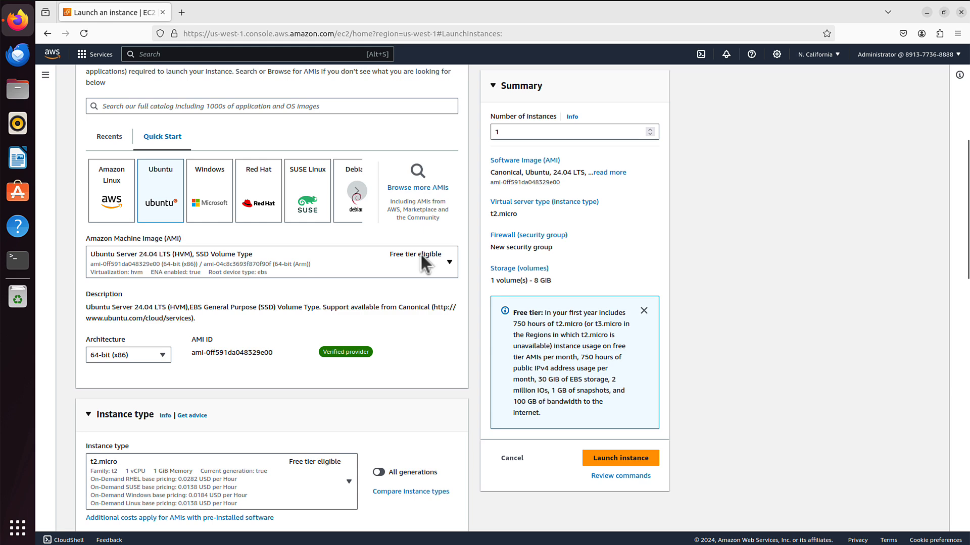
pyautogui.scroll(-3)
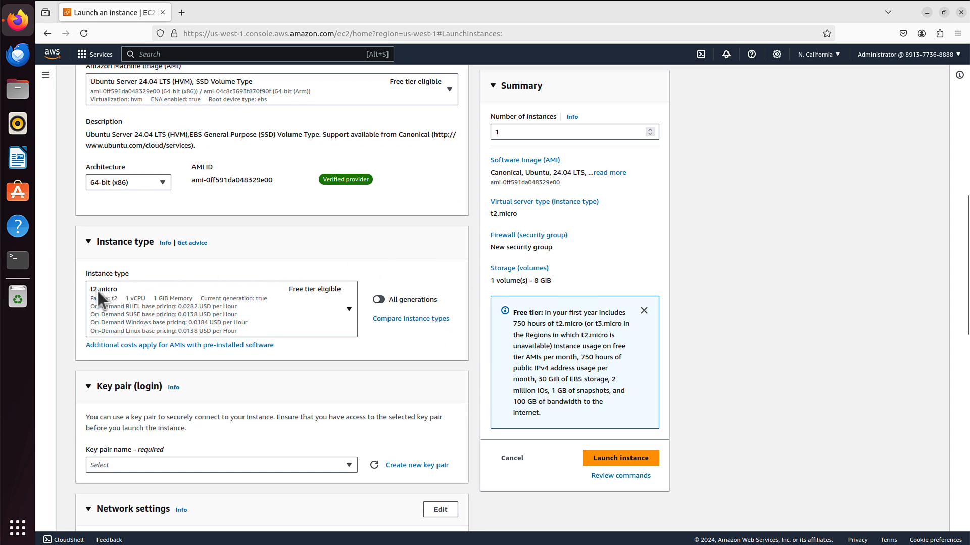
pyautogui.moveTo(329, 303)
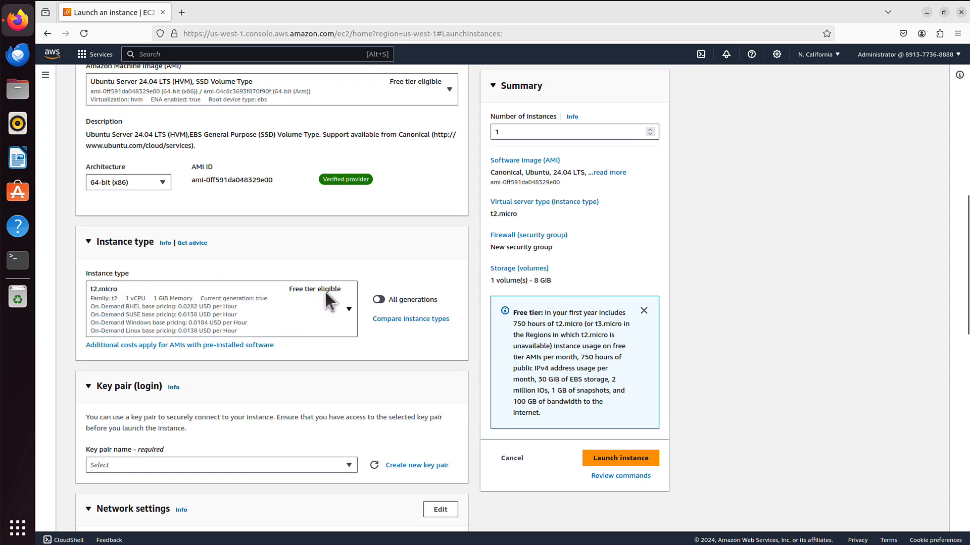
pyautogui.moveTo(369, 320)
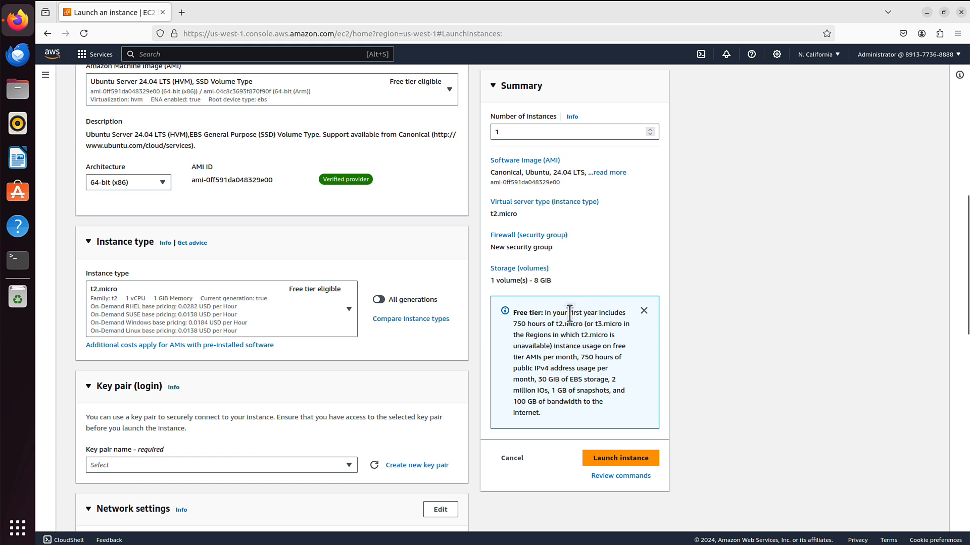
pyautogui.moveTo(533, 324)
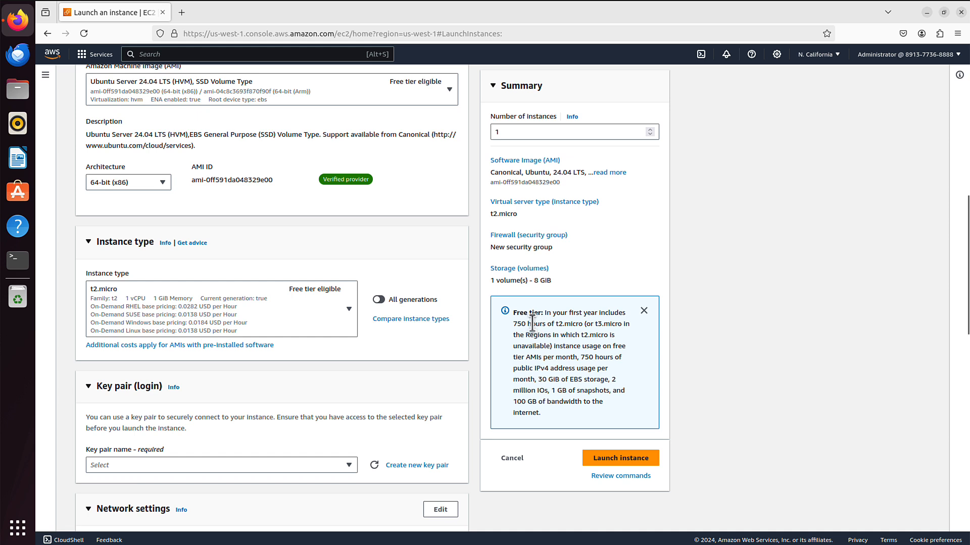
pyautogui.moveTo(597, 346)
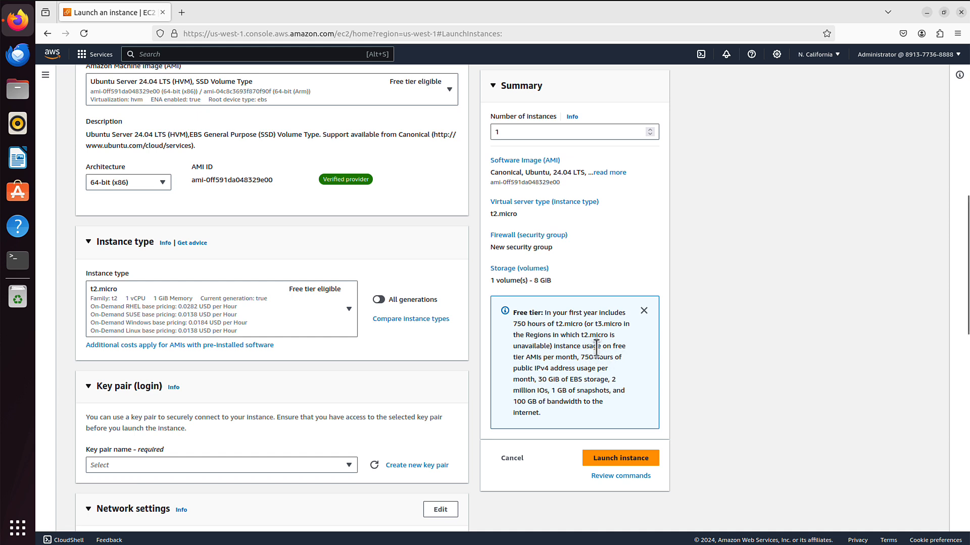
pyautogui.scroll(-3)
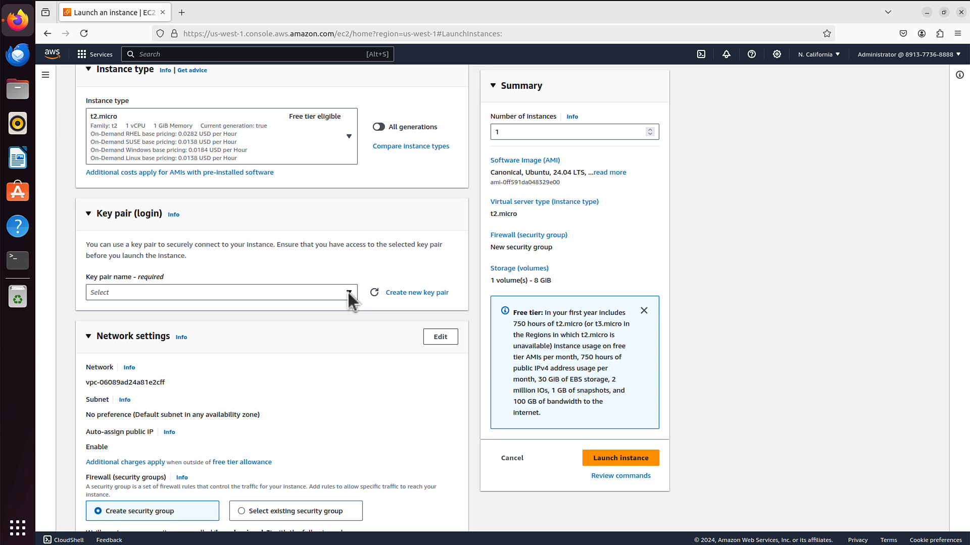
# Choose the ubuntu_parallels_automation key pair, keeping SSH from anywhere and an 8 GiB gp3 root volume.
pyautogui.click(219, 292)
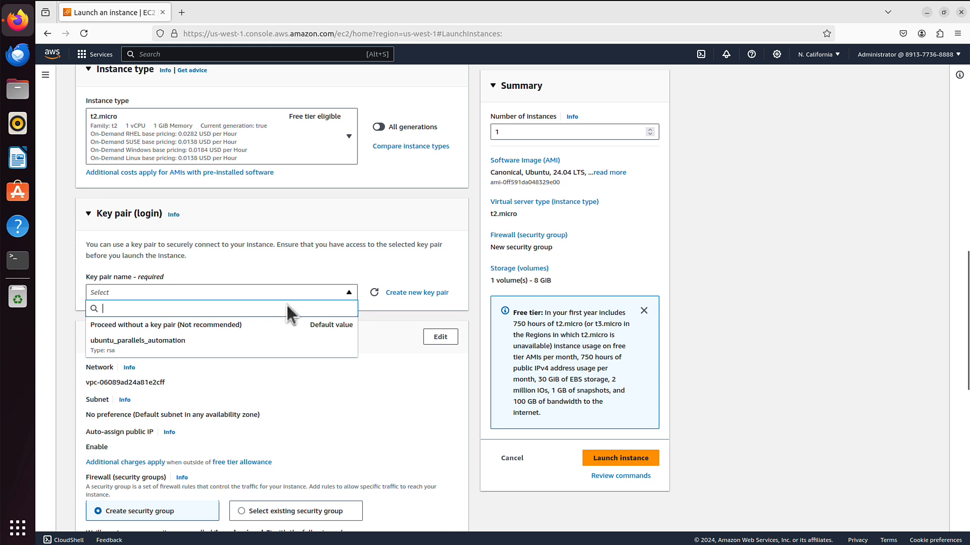
pyautogui.click(137, 340)
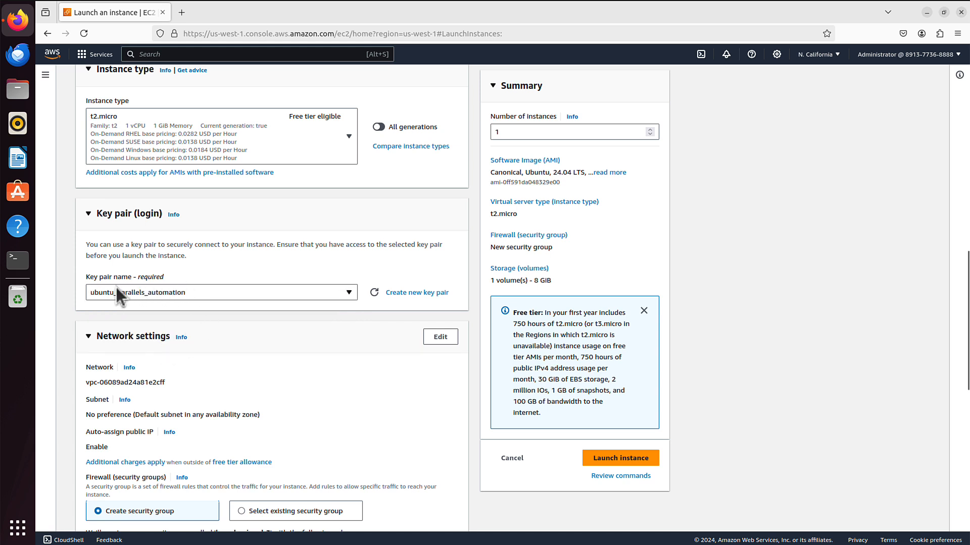
pyautogui.scroll(-3)
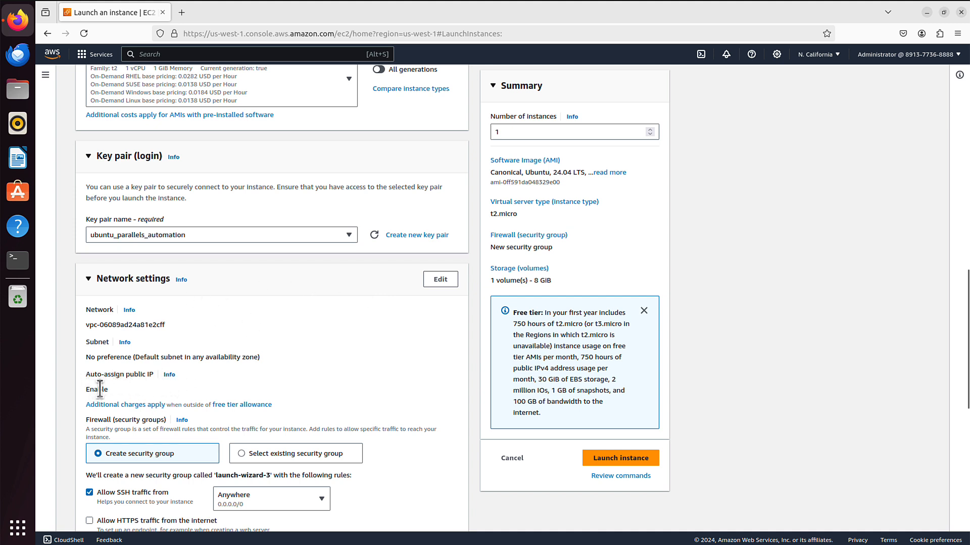
pyautogui.moveTo(317, 344)
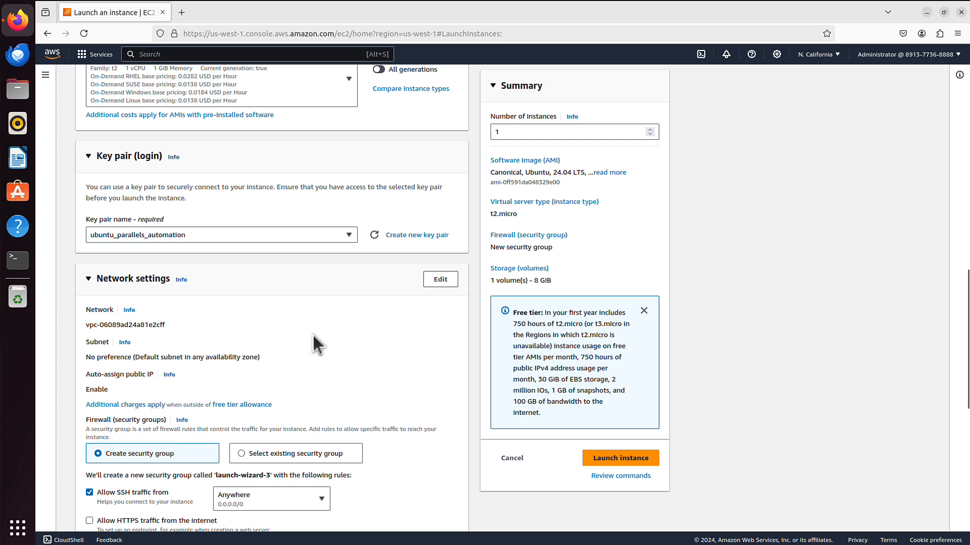
pyautogui.scroll(-3)
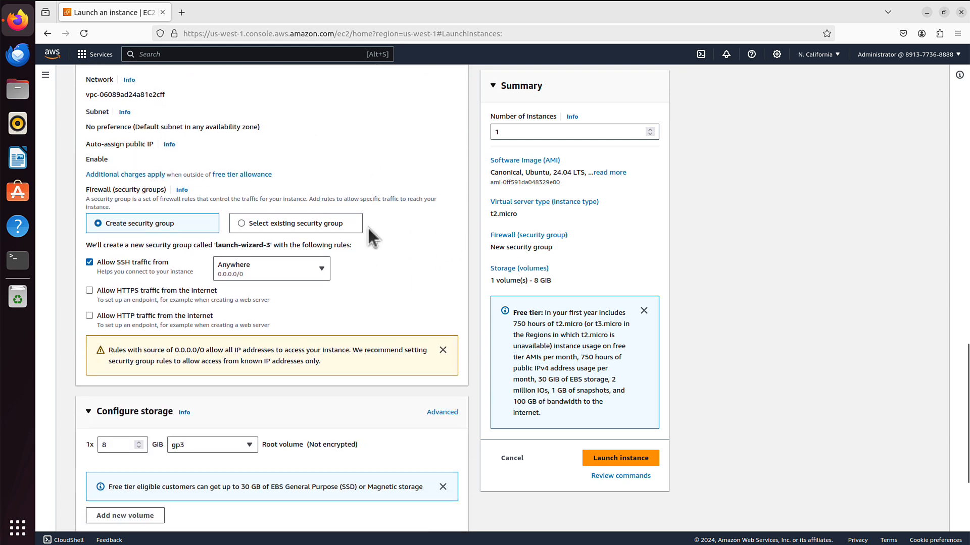
pyautogui.moveTo(185, 275)
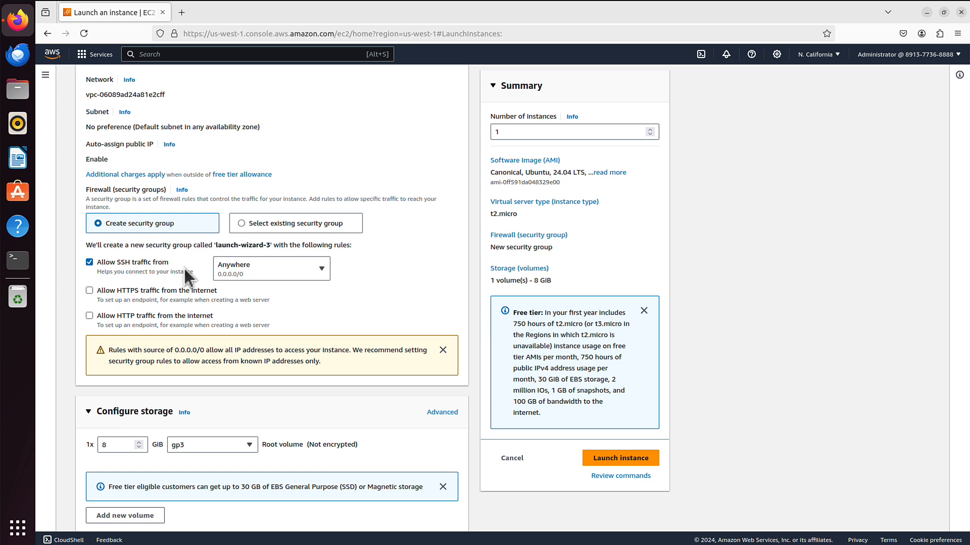
pyautogui.moveTo(291, 267)
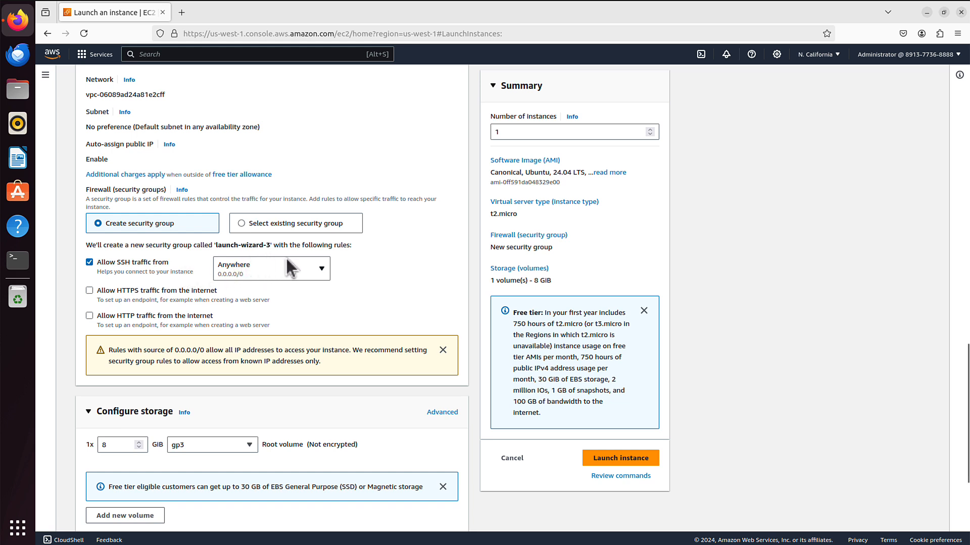
pyautogui.scroll(-3)
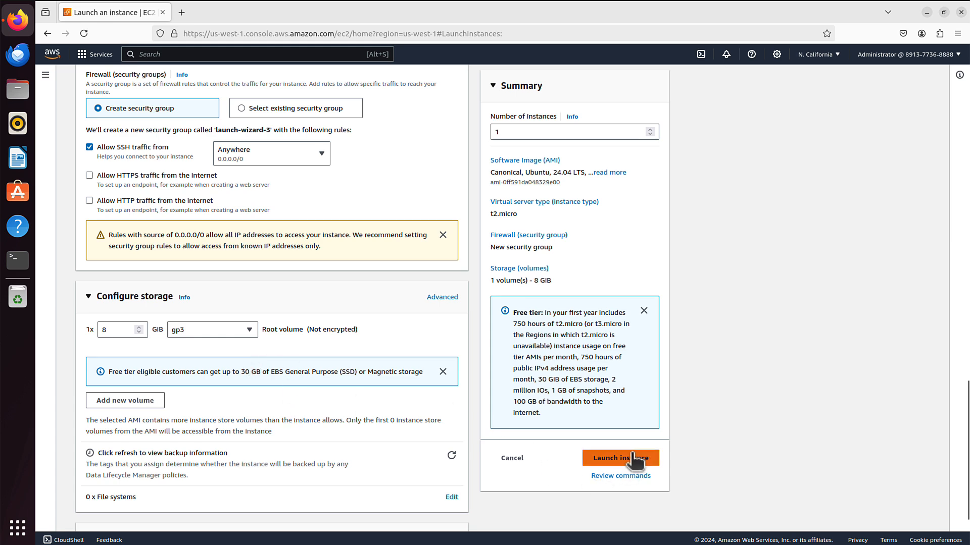
pyautogui.click(620, 458)
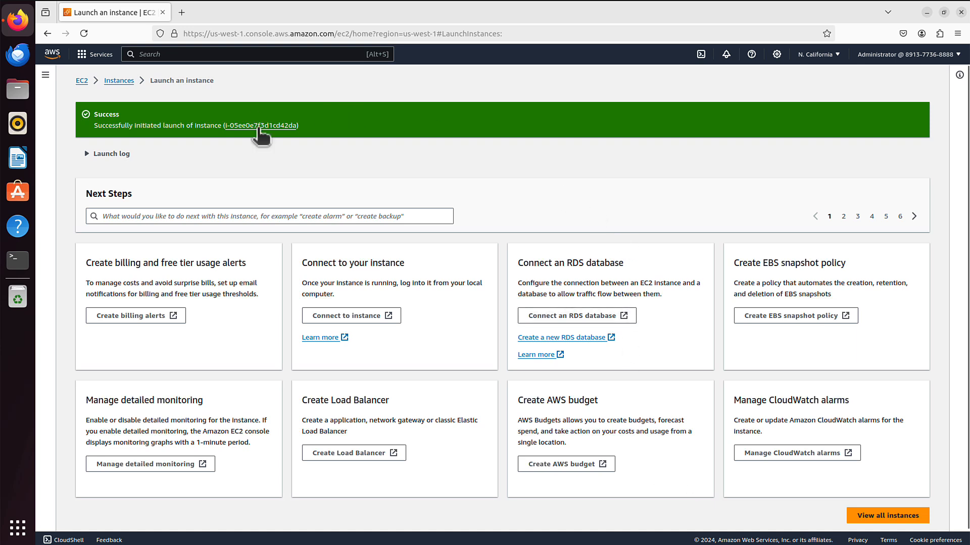
pyautogui.click(261, 125)
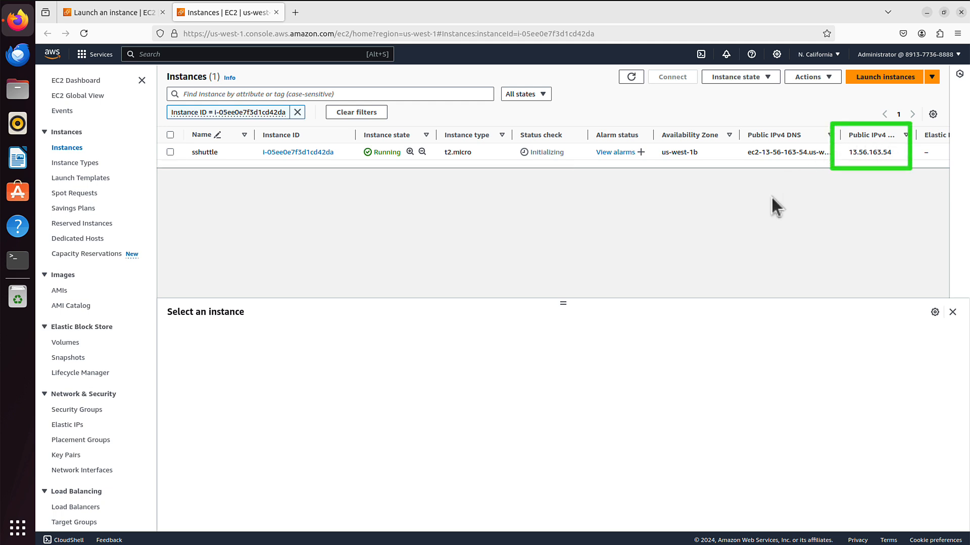
pyautogui.moveTo(17, 261)
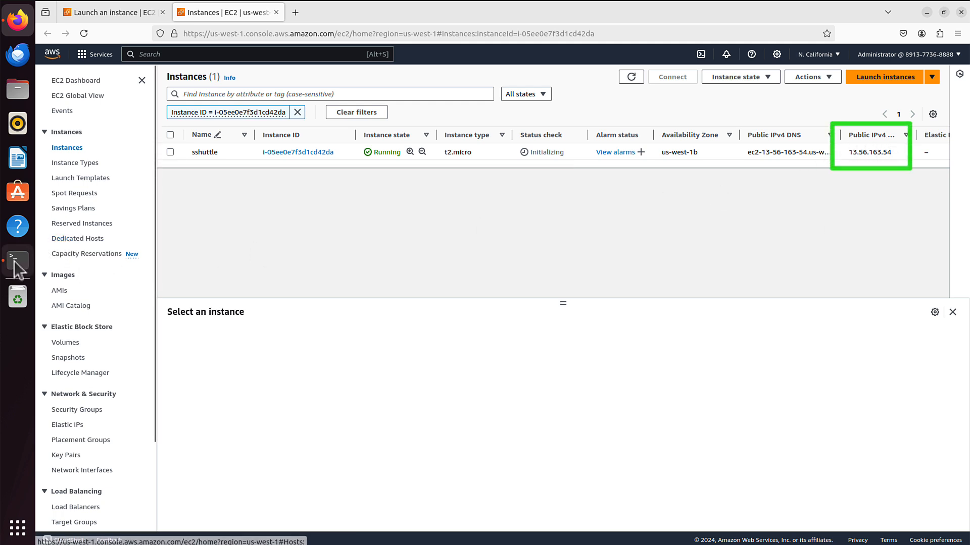
pyautogui.click(17, 259)
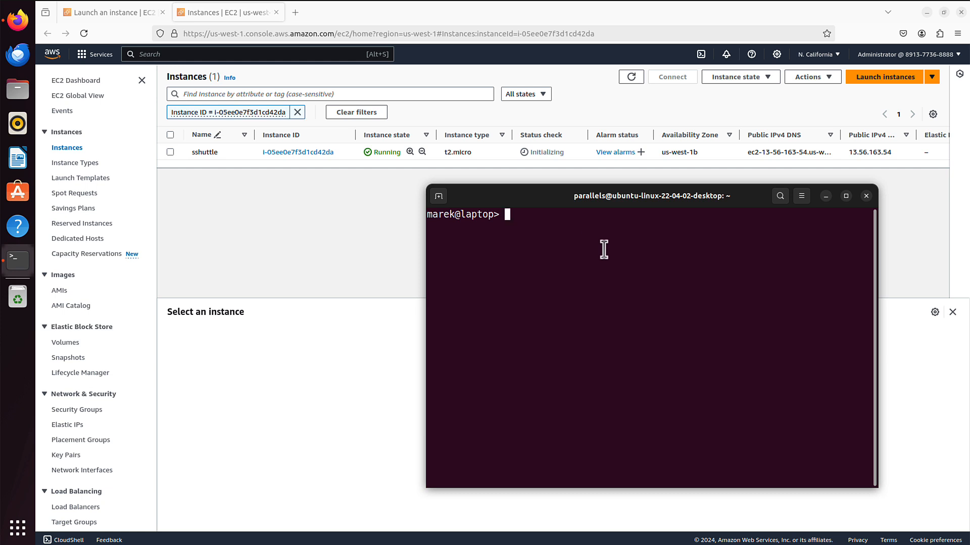
pyautogui.write('ssh ubuntu@13.56.163.54')
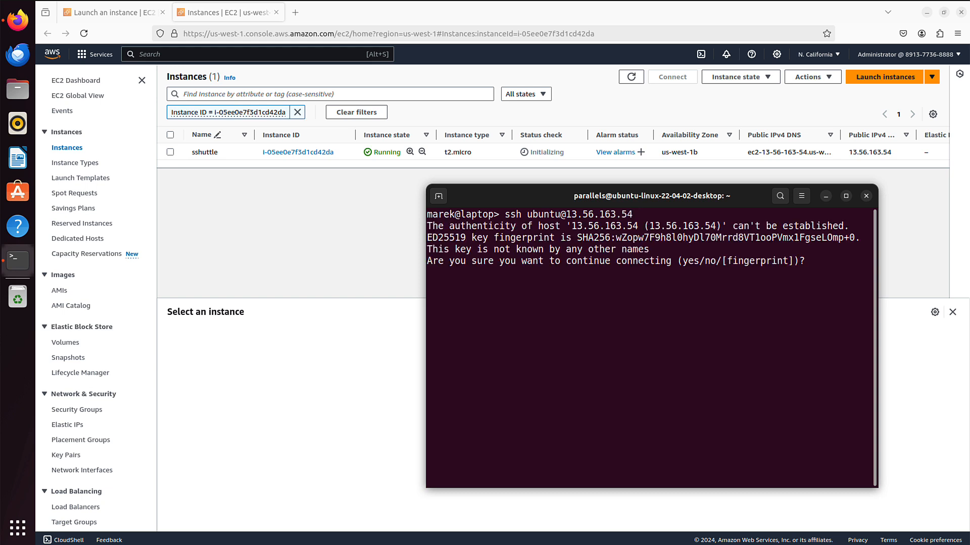
pyautogui.write('yes')
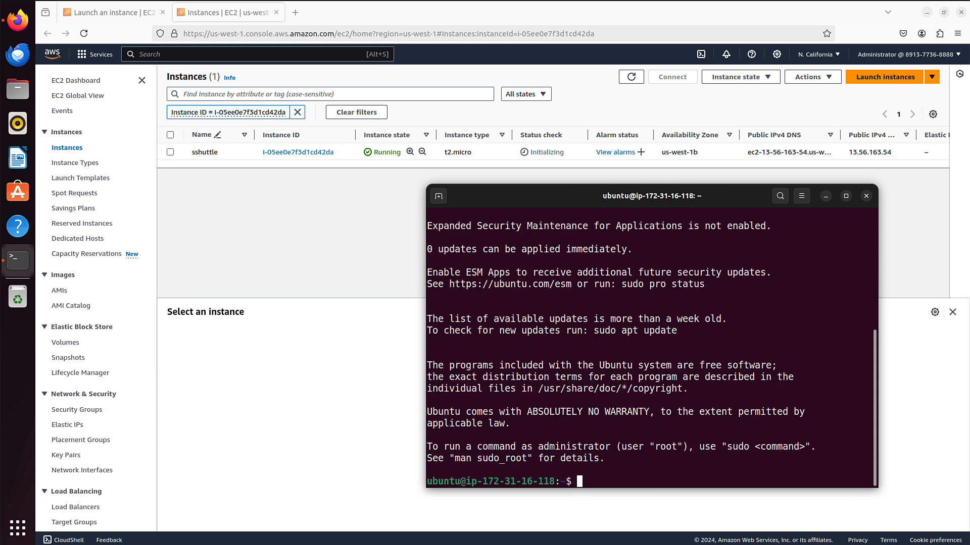
pyautogui.moveTo(474, 481); pyautogui.dragTo(550, 481)
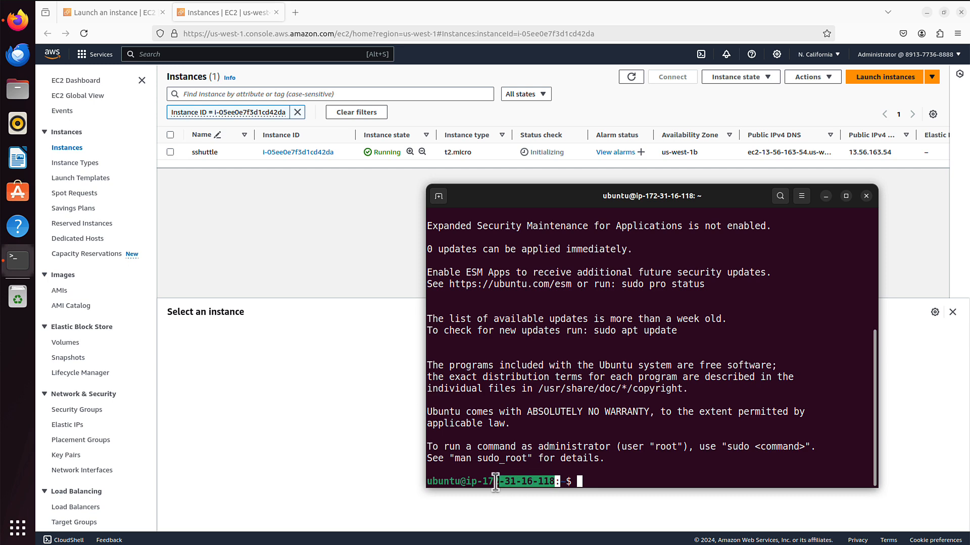
# Confirm IP 13.56.163.54 in San Jose via curl ifconfig.me and curl ipinfo.io, then exit.
pyautogui.write('curl')
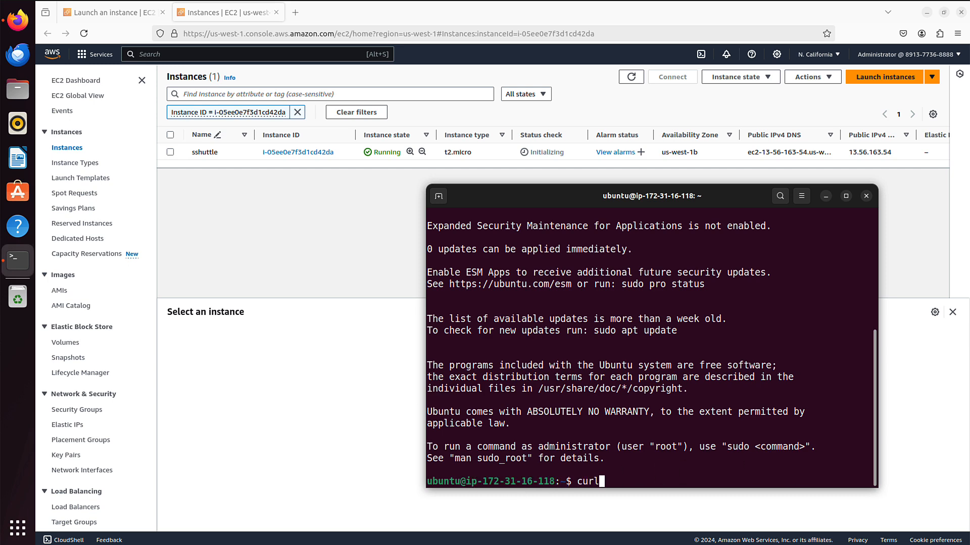
pyautogui.write('ifconfig.me')
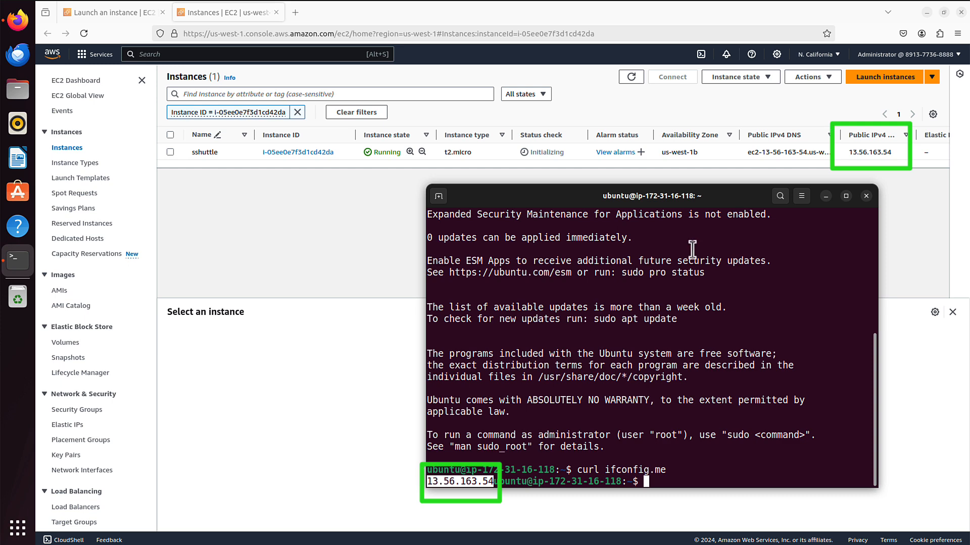
pyautogui.write('curl ipinfo.io')
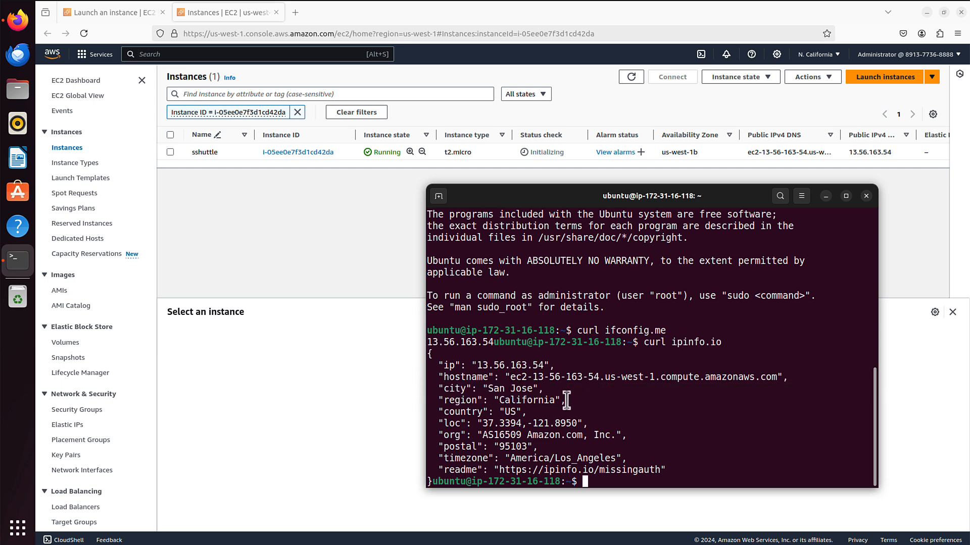
pyautogui.write('exit')
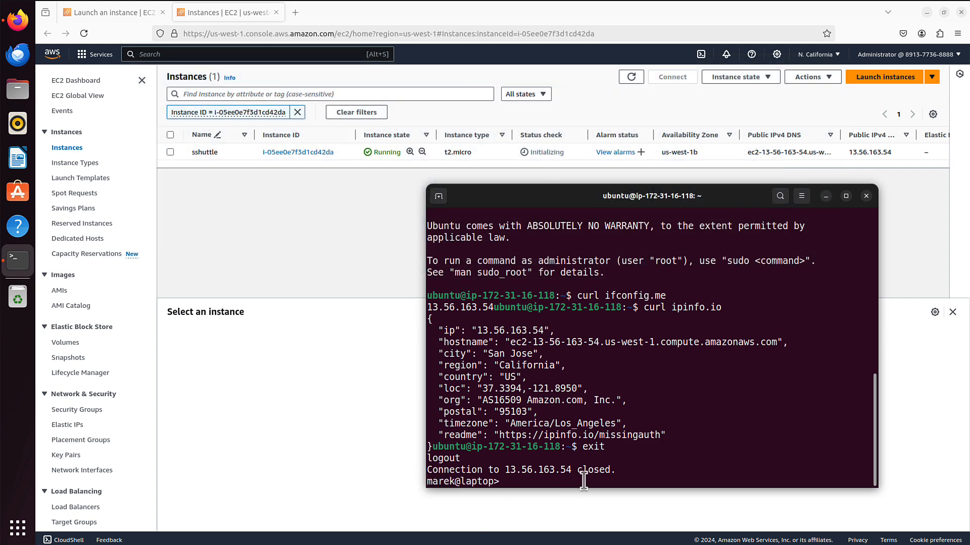
# Clear the screen at the laptop prompt and enlarge the terminal window.
pyautogui.write('cur')
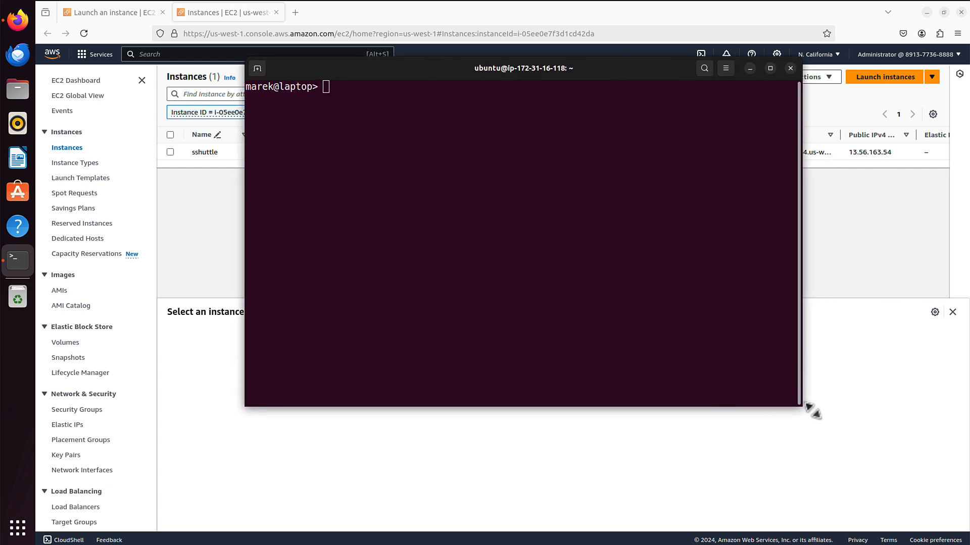
pyautogui.moveTo(813, 412); pyautogui.dragTo(829, 411)
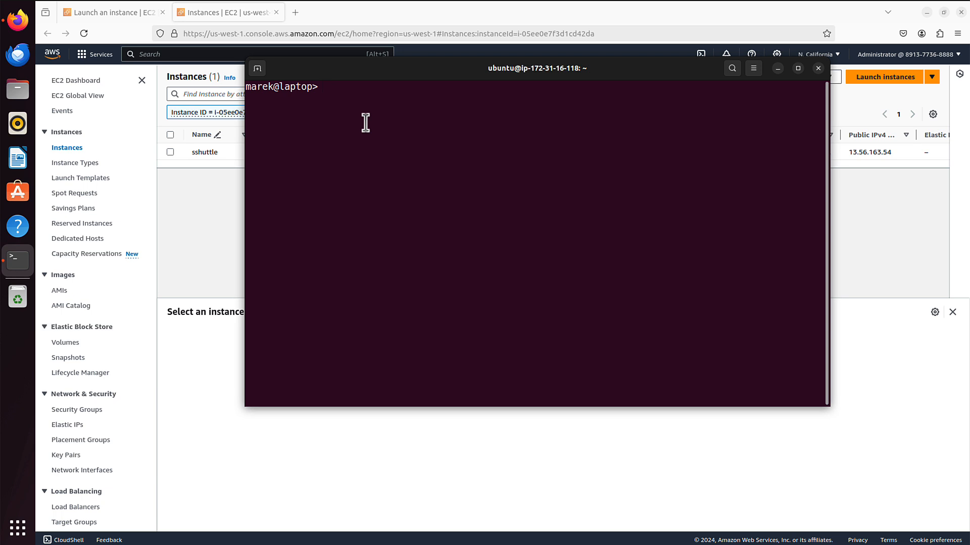
pyautogui.moveTo(481, 72)
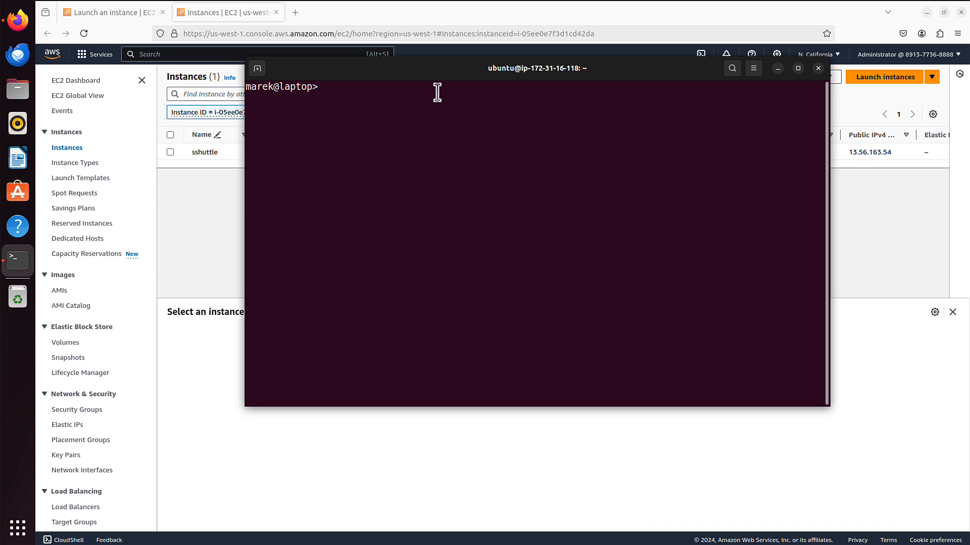
pyautogui.write('s')
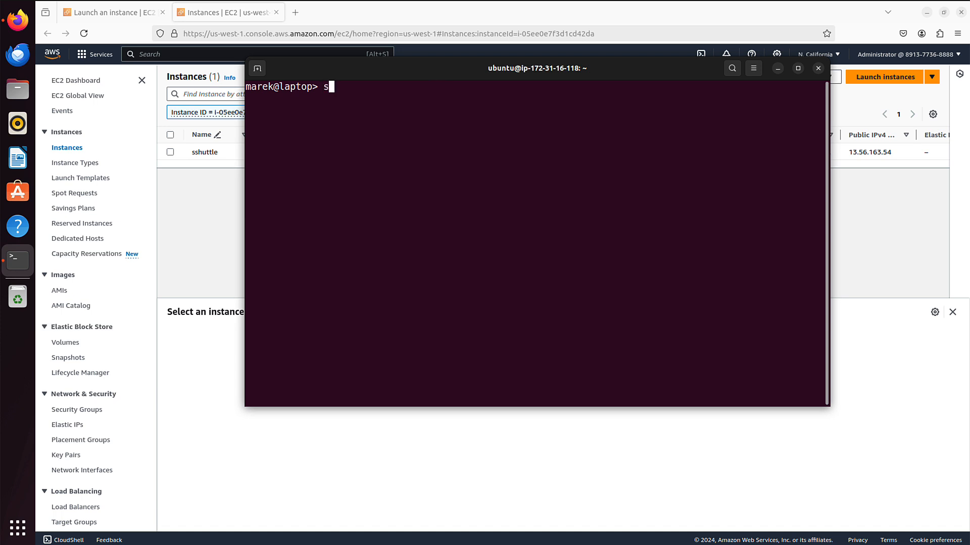
pyautogui.write('udo apt install')
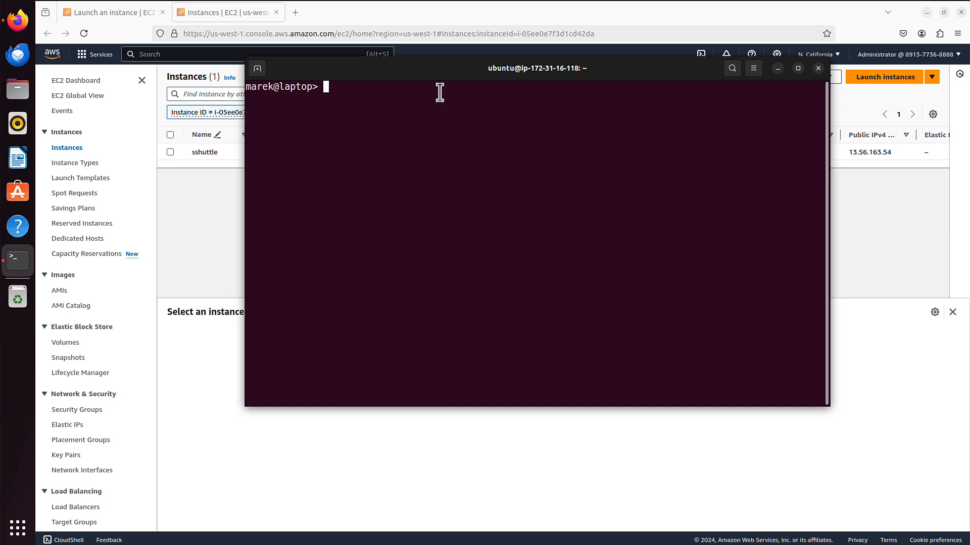
pyautogui.write('sshuttle -r')
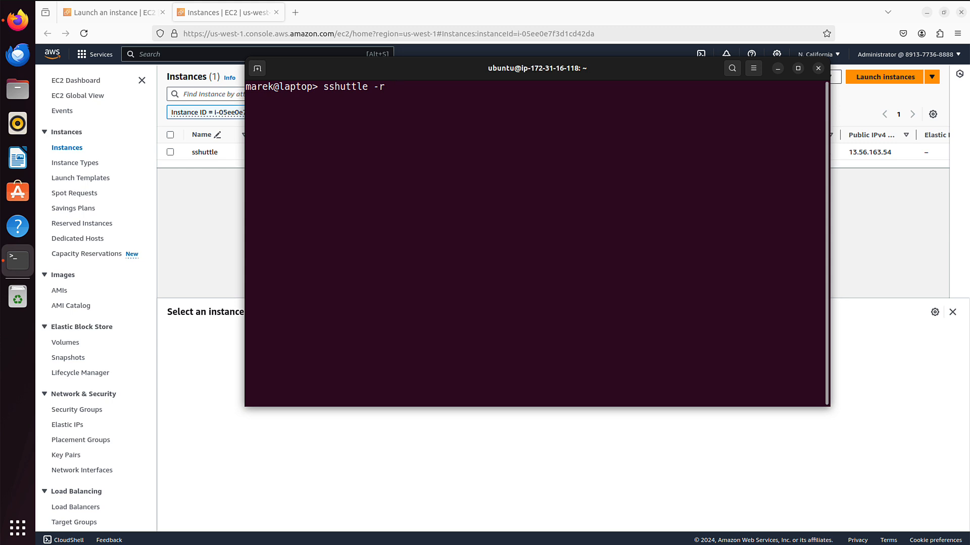
pyautogui.write('ubuntu@13.5')
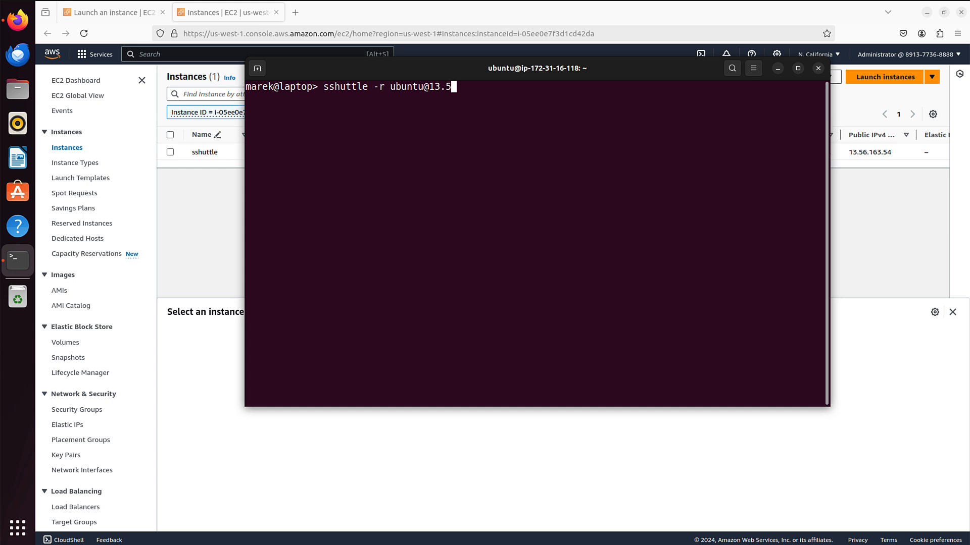
pyautogui.write('6.163.54')
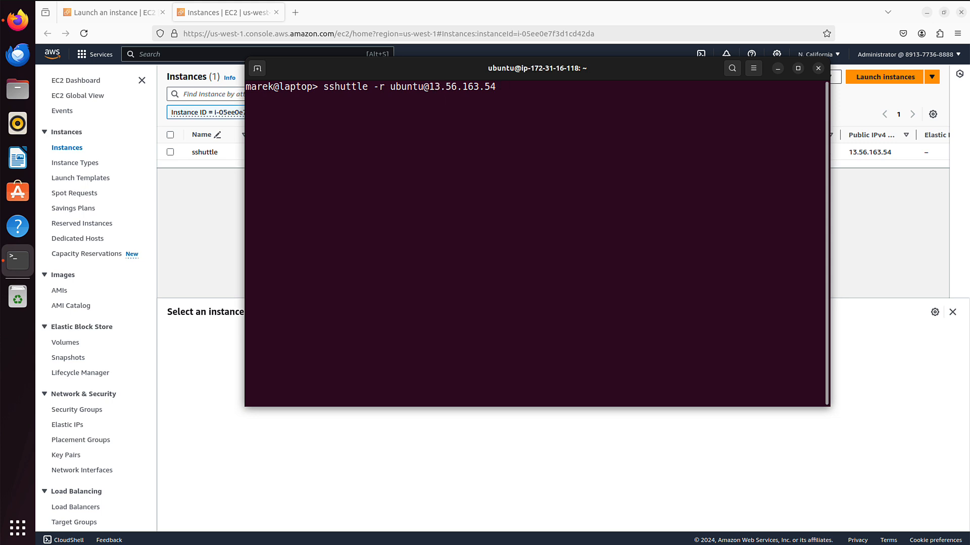
pyautogui.write('0.0.0.0/0')
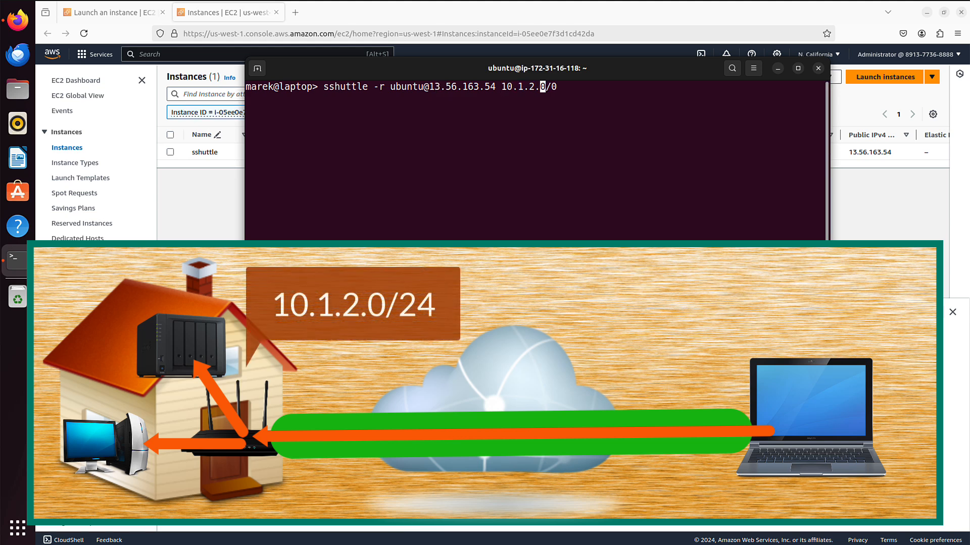
pyautogui.write('24')
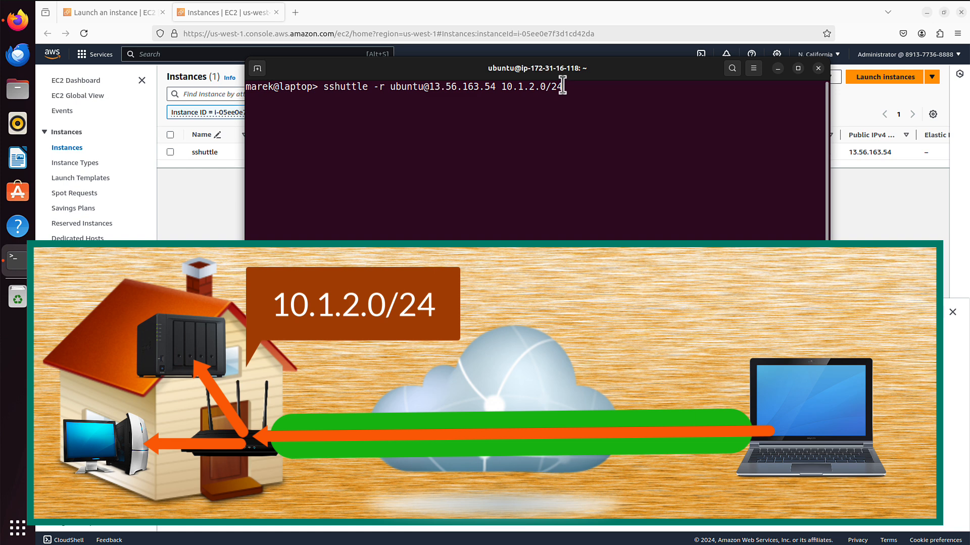
pyautogui.doubleClick(528, 86)
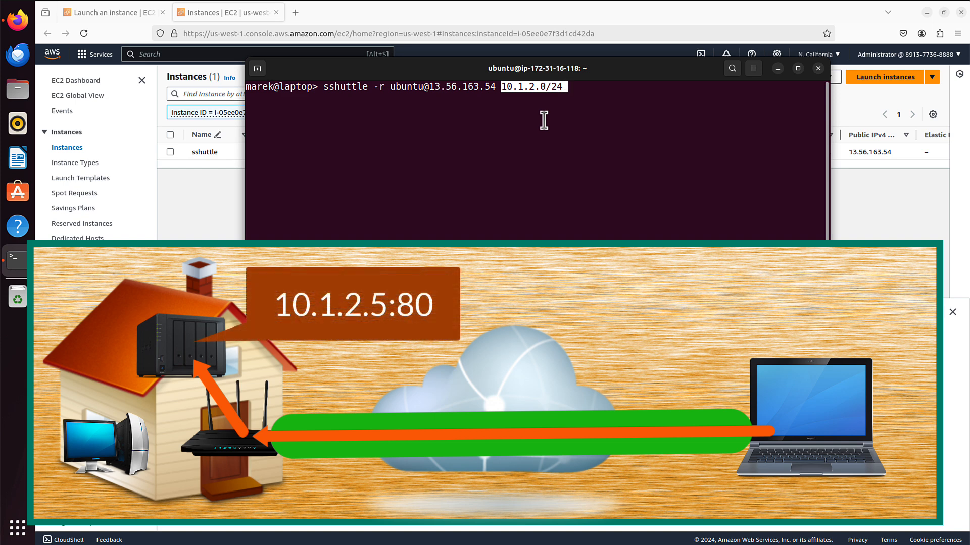
pyautogui.write('10.1.2.5:8')
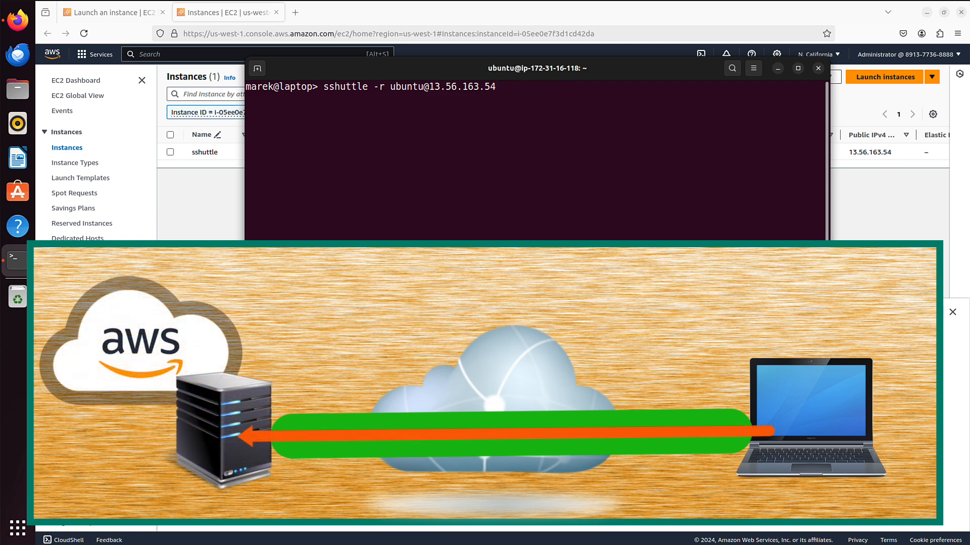
# Append 0/0 -x 13.56.163.54 so all traffic tunnels except the instance's own address.
pyautogui.write('0/0')
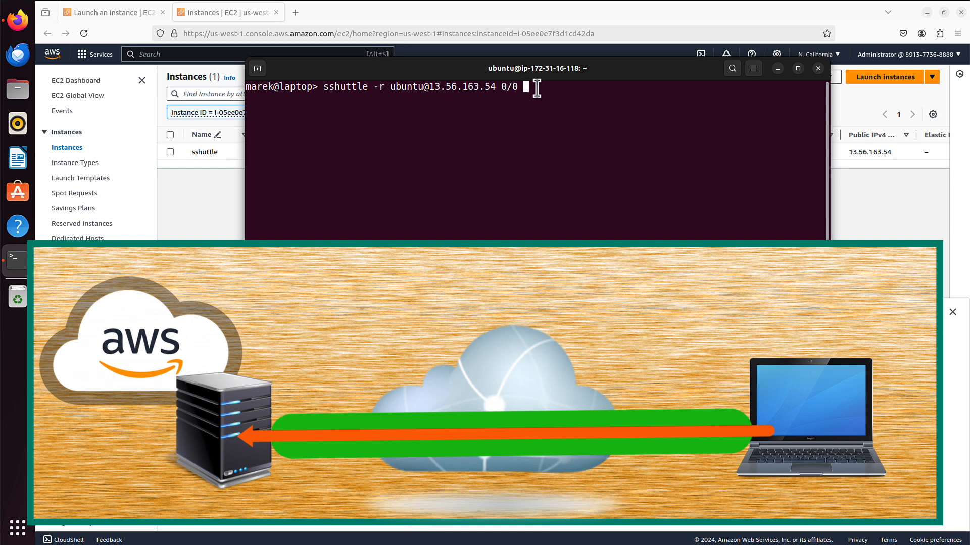
pyautogui.write('-x')
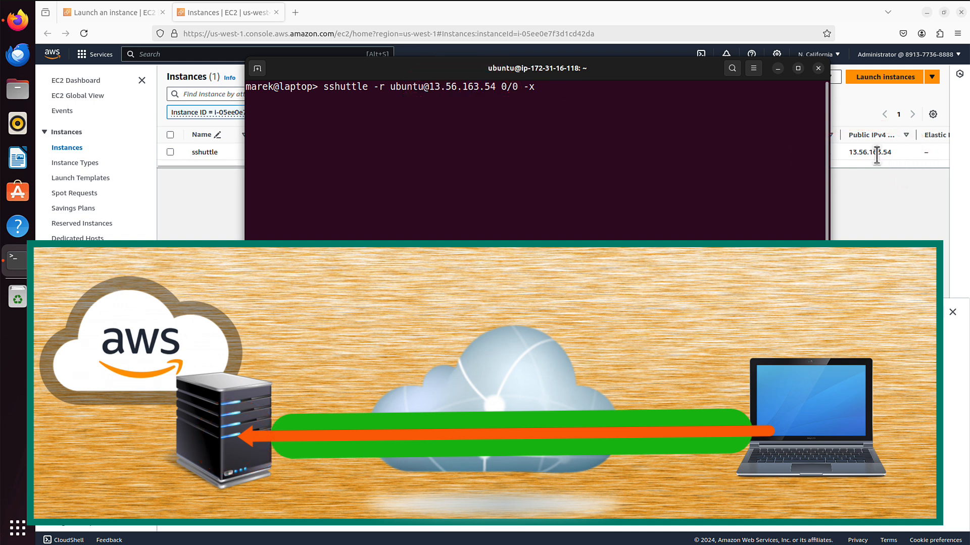
pyautogui.write('13.56.')
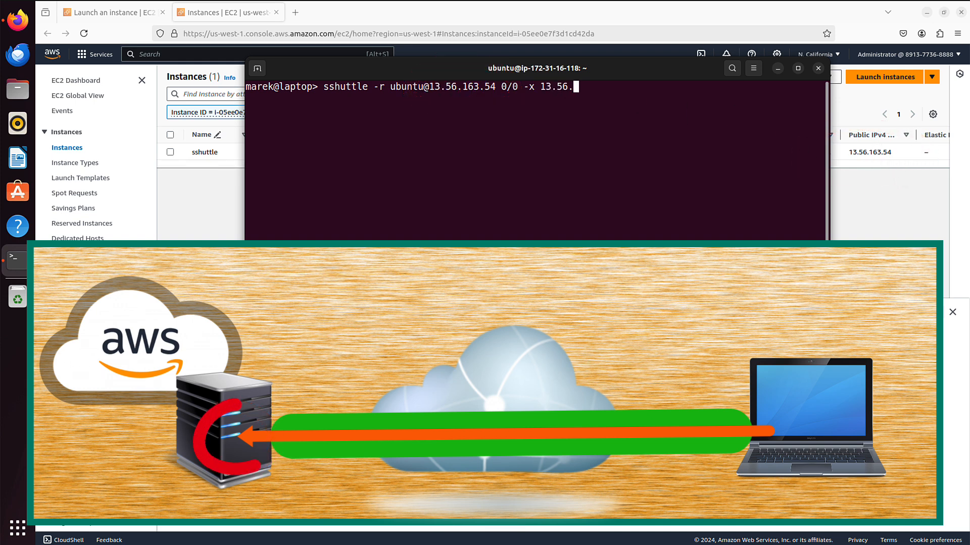
pyautogui.write('63.54')
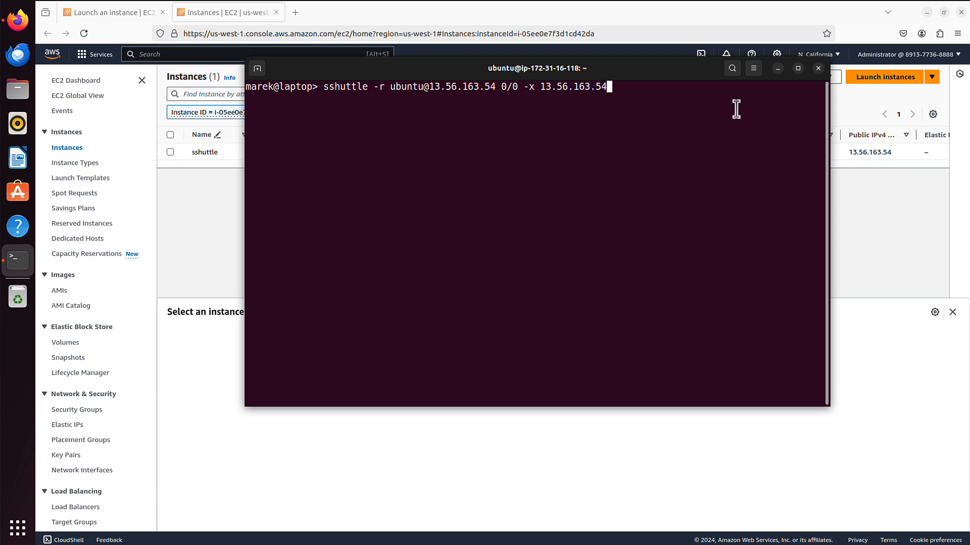
pyautogui.moveTo(653, 101)
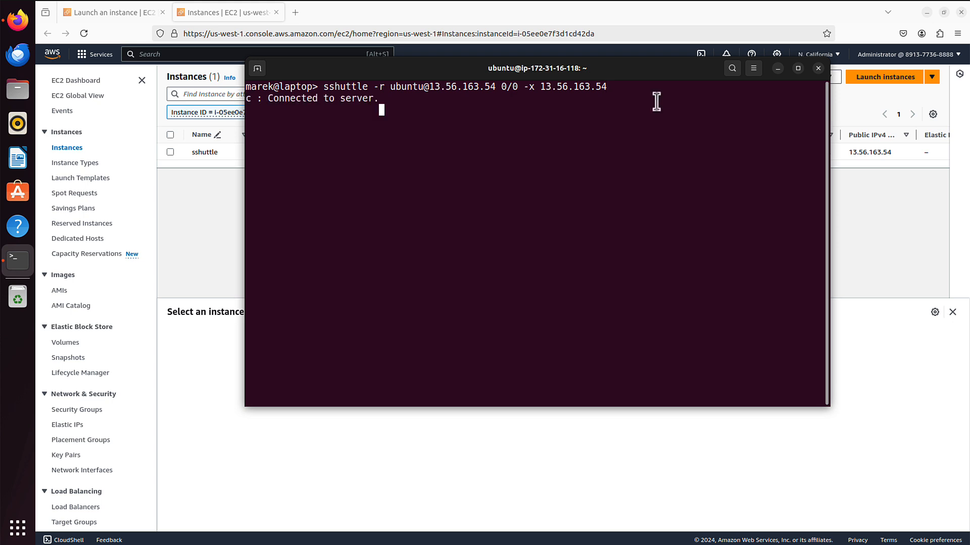
pyautogui.moveTo(350, 116)
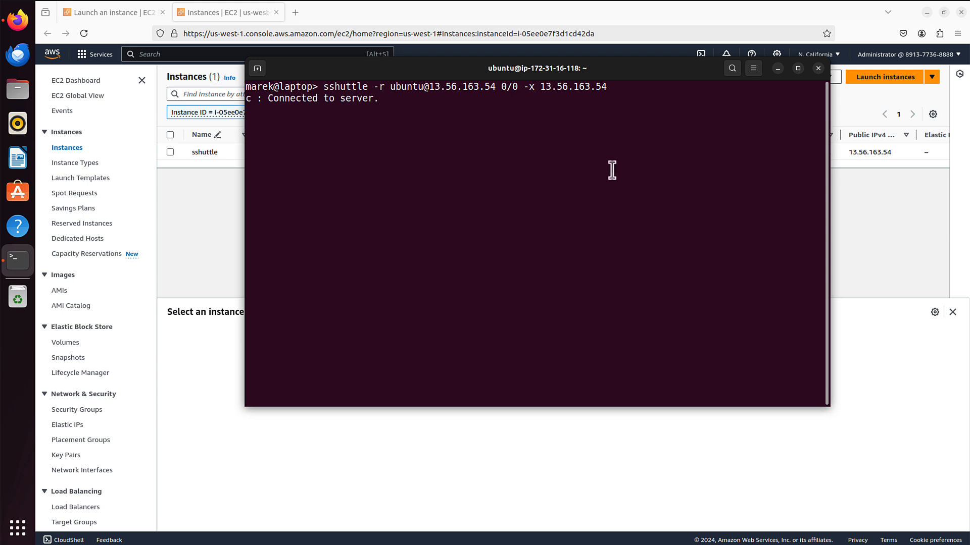
# In a second terminal, curl ipinfo.io now reports 13.56.163.54 in San Jose, California.
pyautogui.rightClick(17, 259)
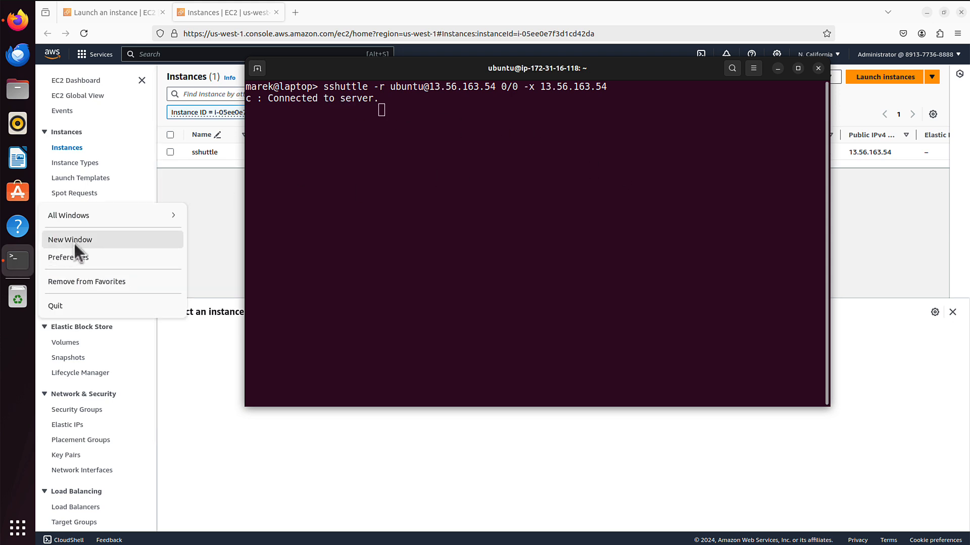
pyautogui.click(70, 240)
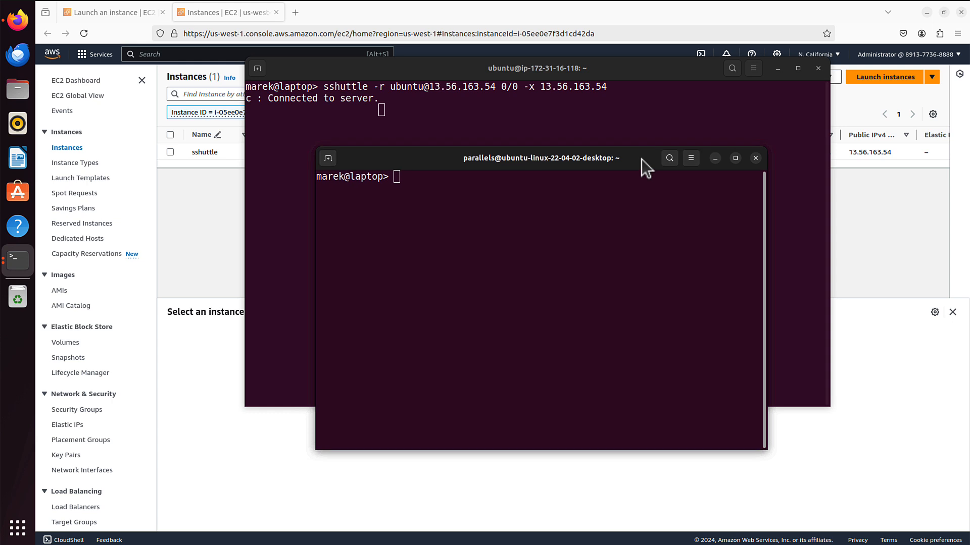
pyautogui.moveTo(538, 157); pyautogui.dragTo(647, 187)
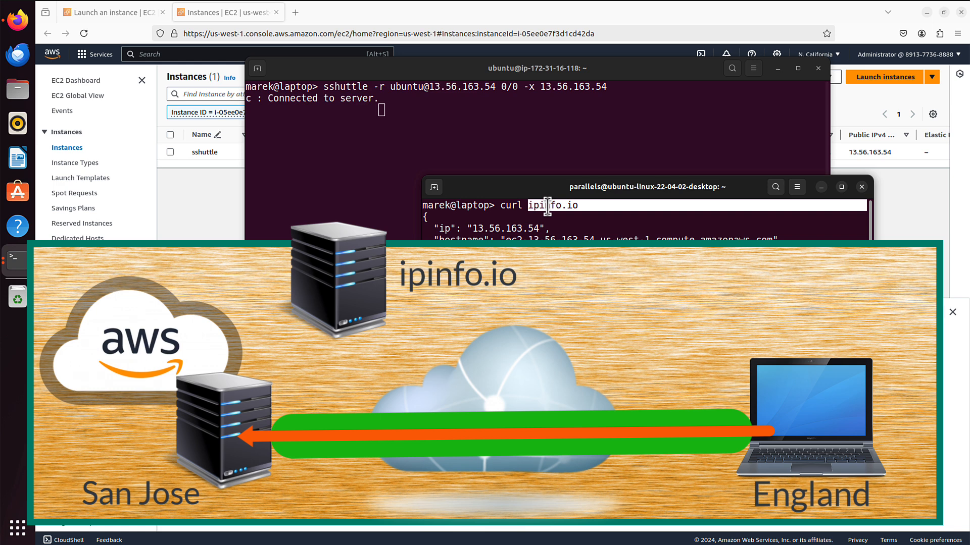
pyautogui.moveTo(543, 205)
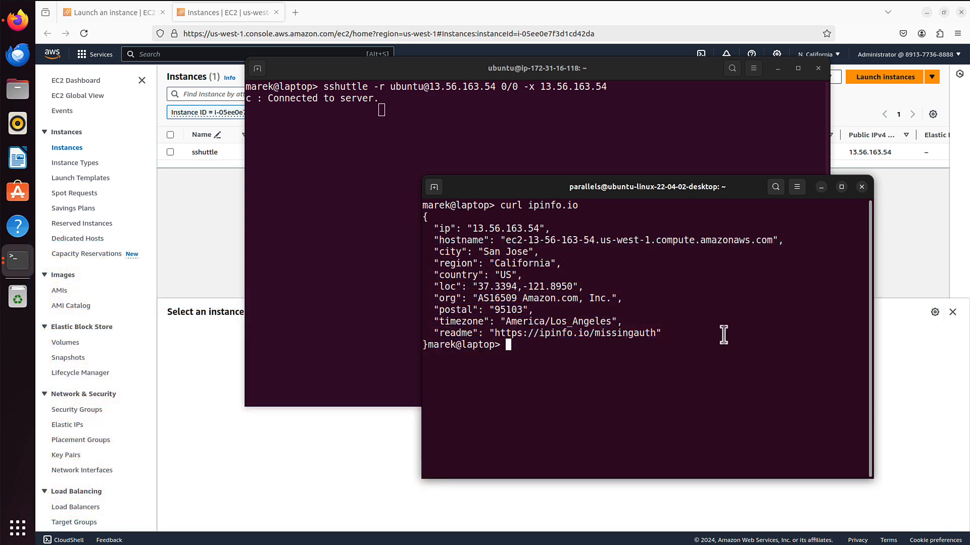
pyautogui.moveTo(742, 280)
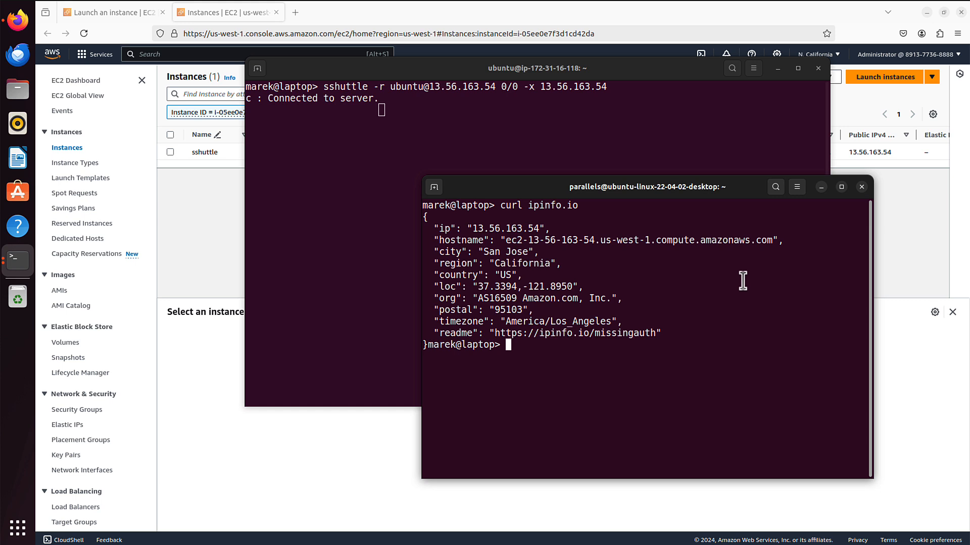
# Interrupt the sshuttle session with Ctrl+C and find its process id with pgrep shuttle.
pyautogui.click(532, 67)
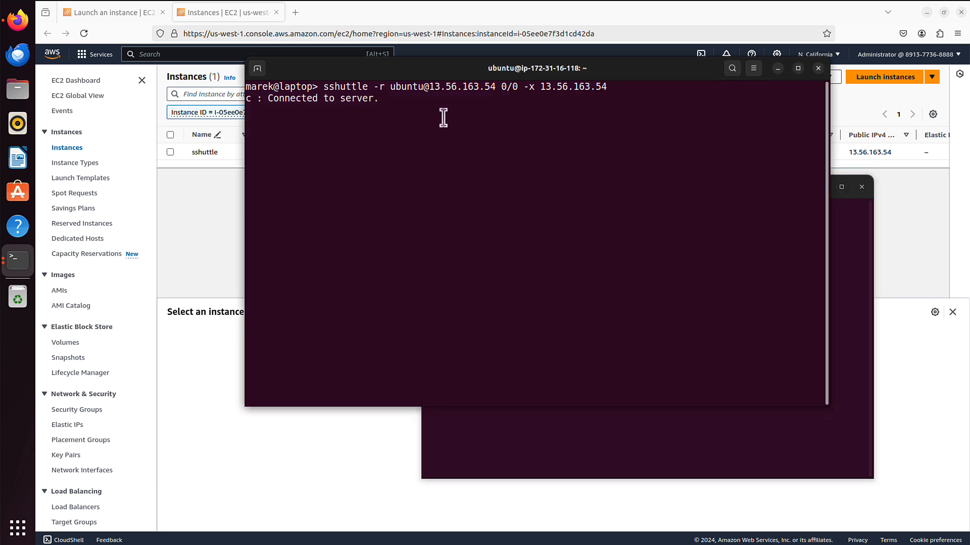
pyautogui.press('ctrl+c')
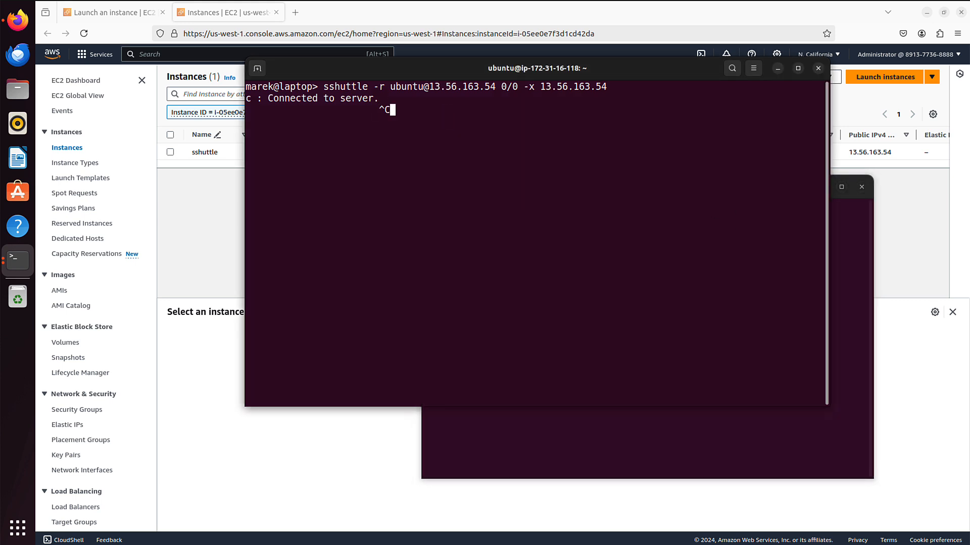
pyautogui.moveTo(687, 194)
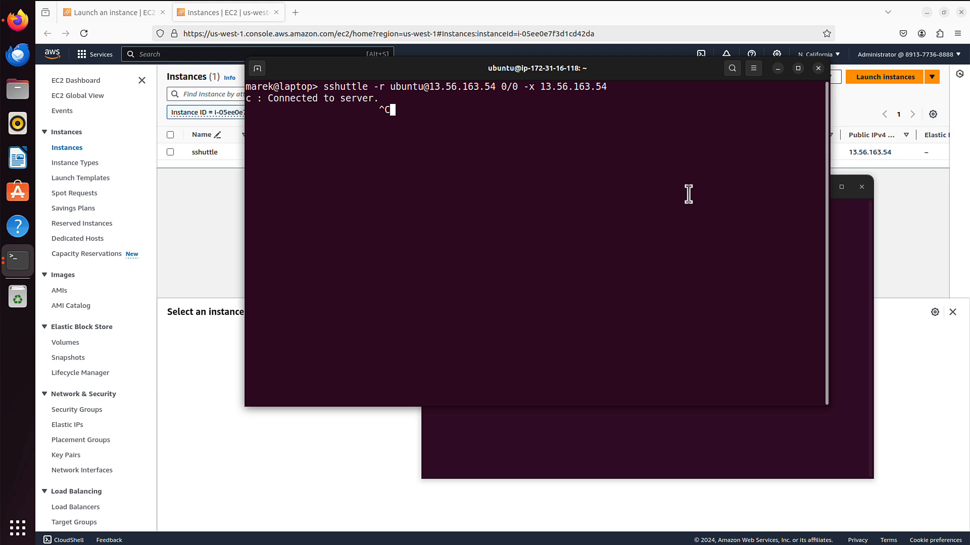
pyautogui.doubleClick(349, 86)
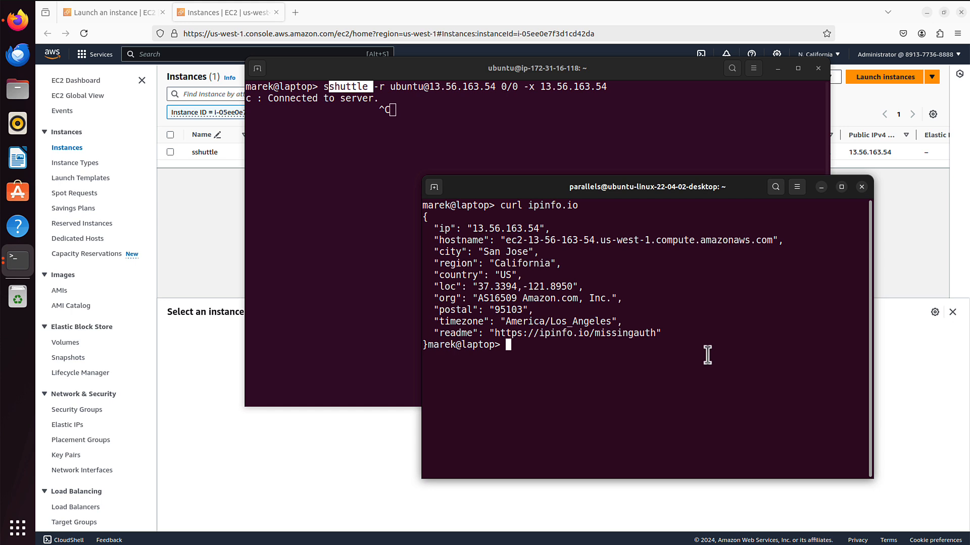
pyautogui.write('pgrep shuttle')
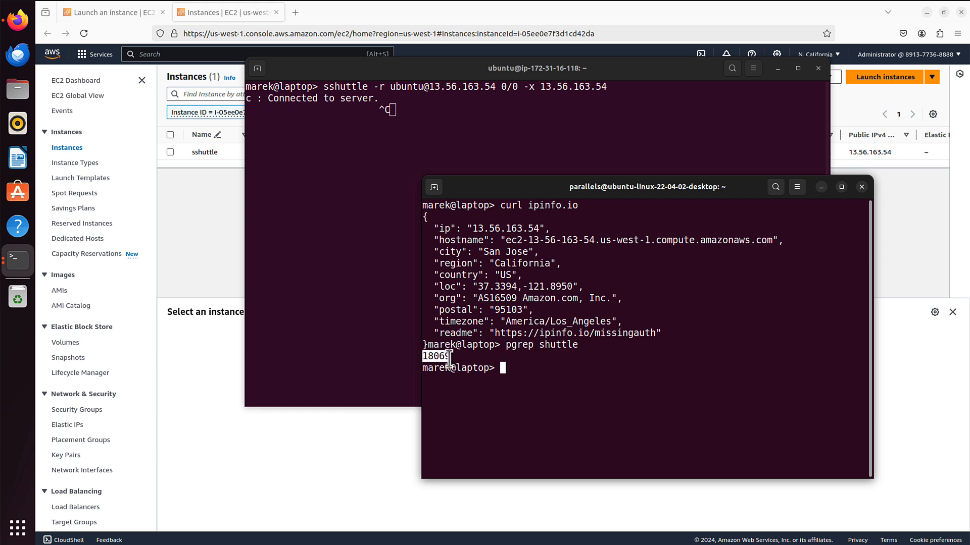
# Terminate process 18069 with kill -15, then recheck the public IP with curl ipinfo.io.
pyautogui.write('kill')
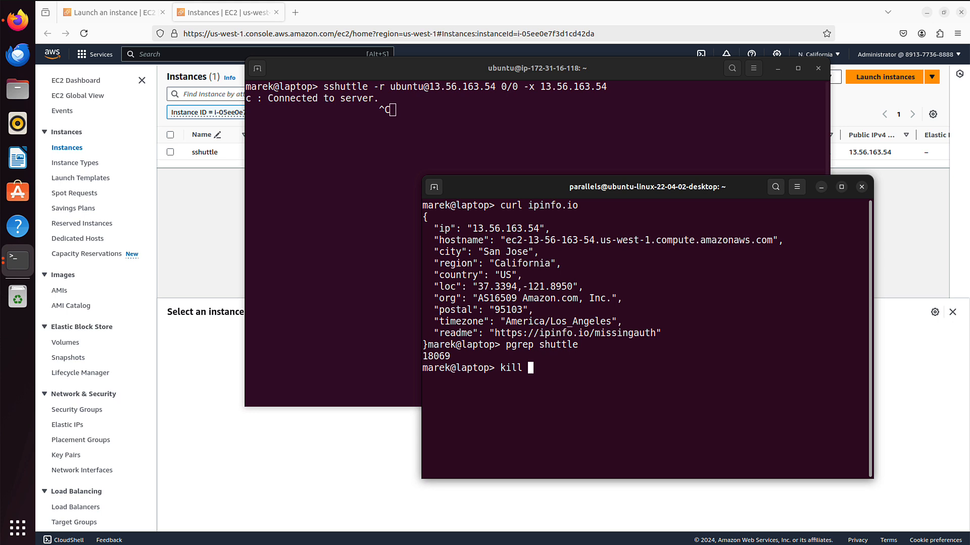
pyautogui.write('-15 18069')
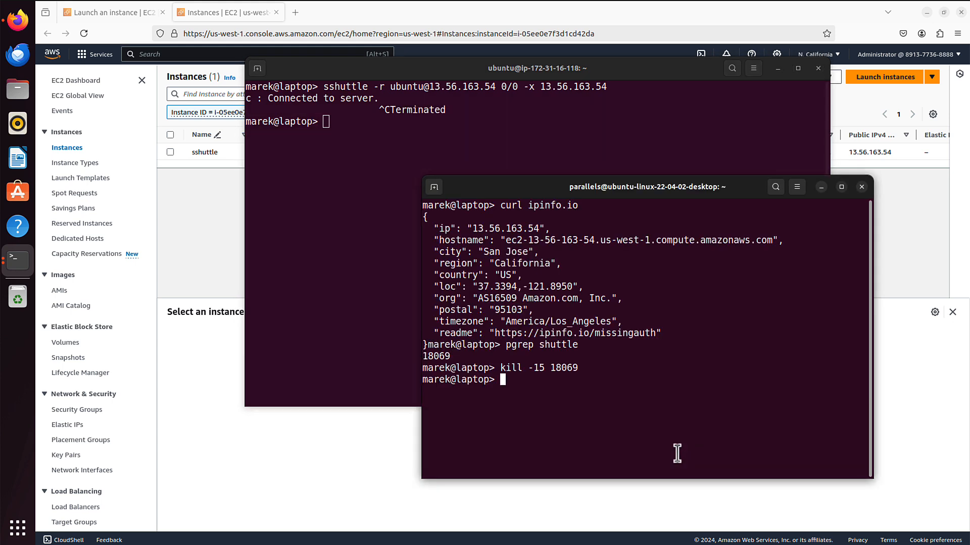
pyautogui.write('curl ipinfo.io')
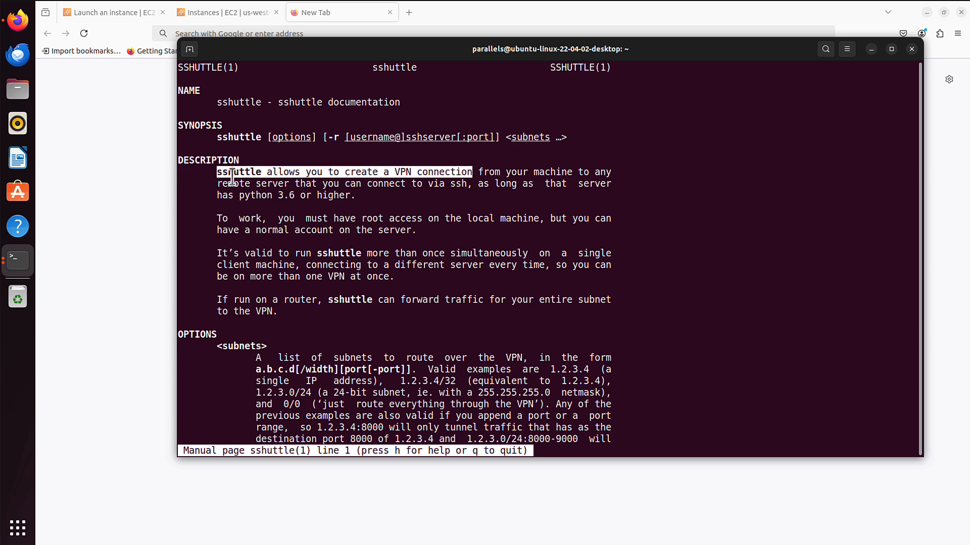
pyautogui.moveTo(499, 210)
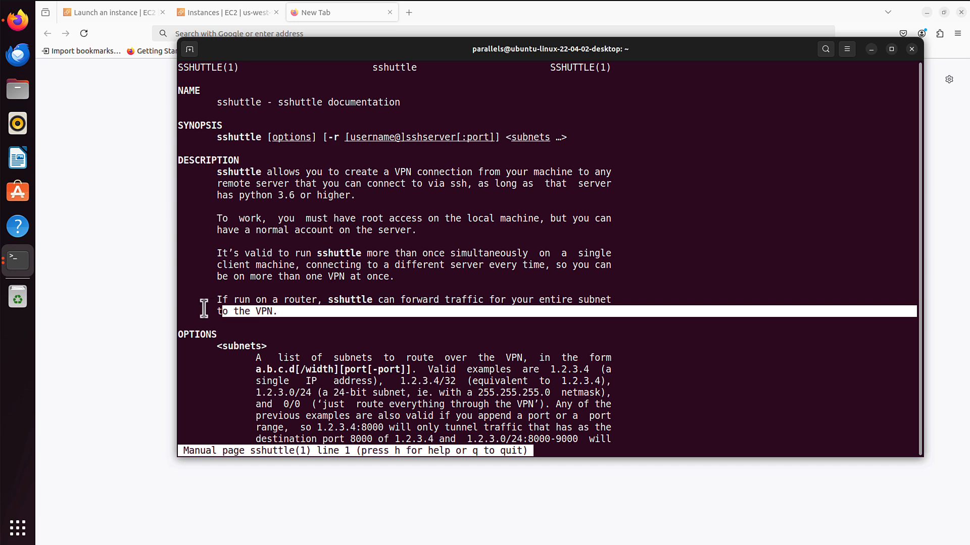
pyautogui.moveTo(253, 312)
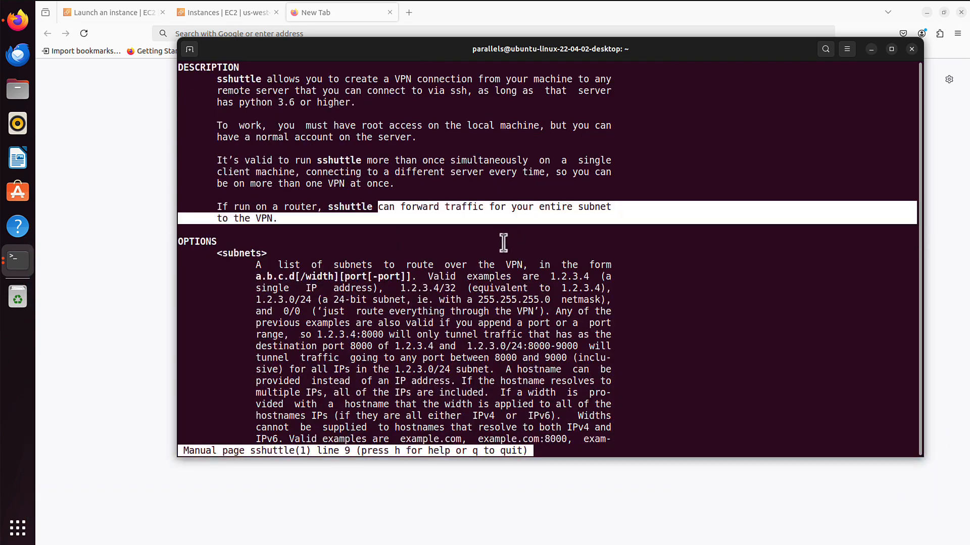
# Read man sshuttle through the subnets example 1.2.3.4:8000, --auto-nets and --dns options.
pyautogui.scroll(-3)
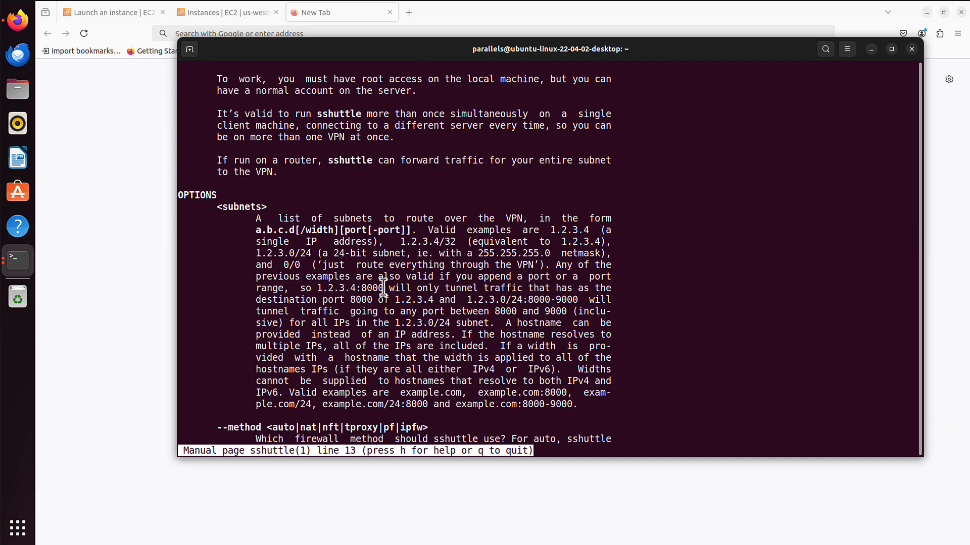
pyautogui.doubleClick(351, 288)
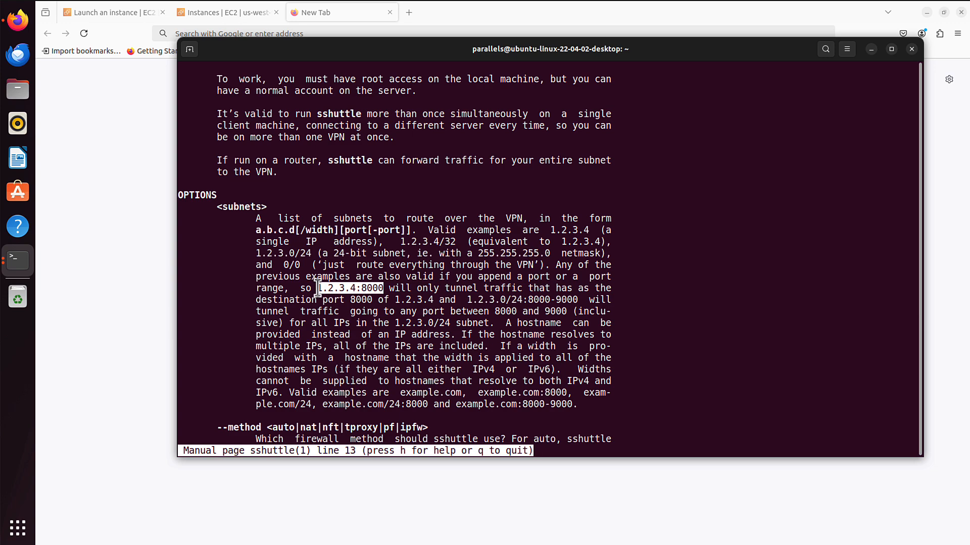
pyautogui.moveTo(411, 272)
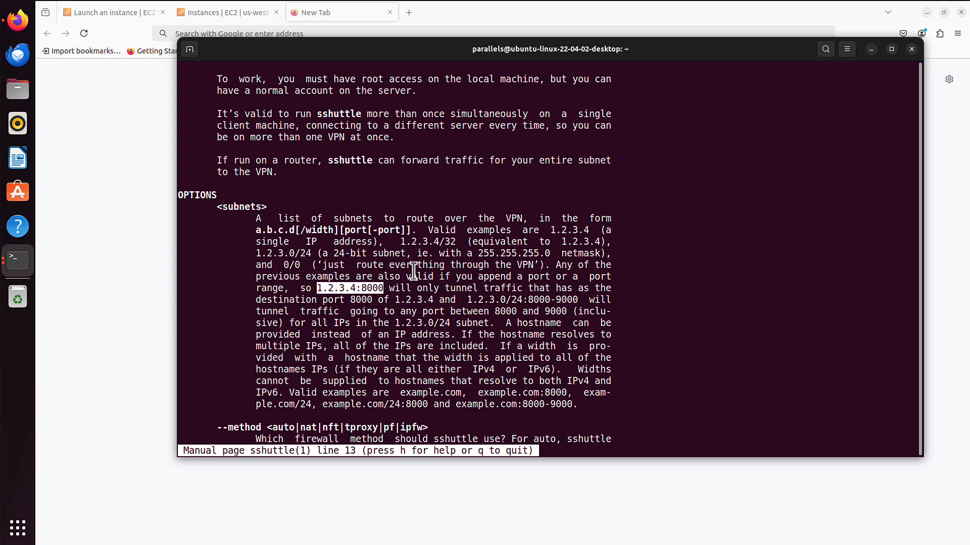
pyautogui.scroll(-3)
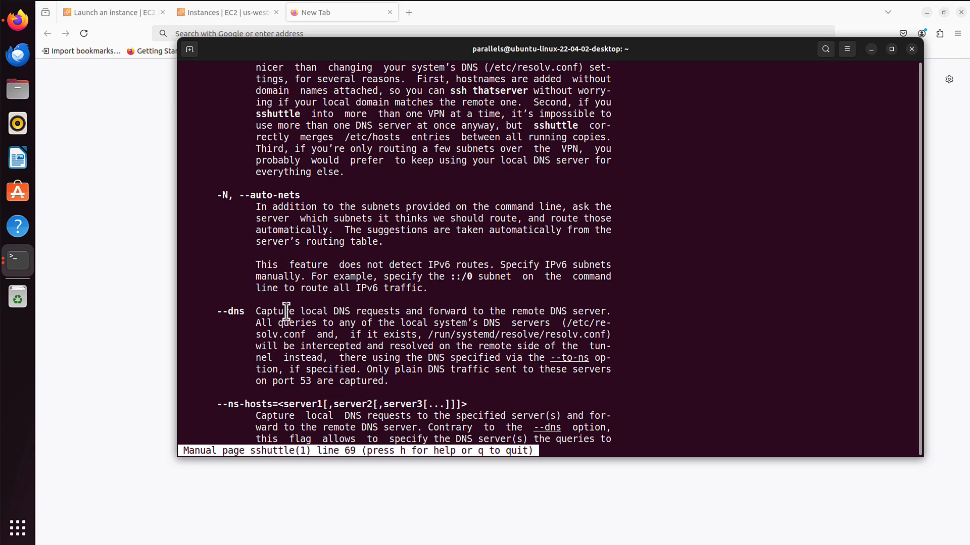
pyautogui.doubleClick(231, 311)
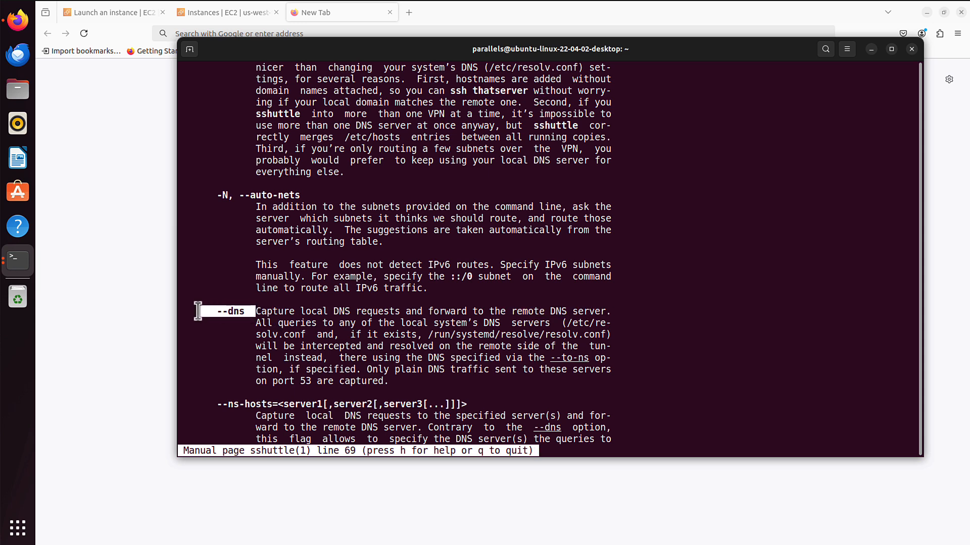
pyautogui.moveTo(464, 290)
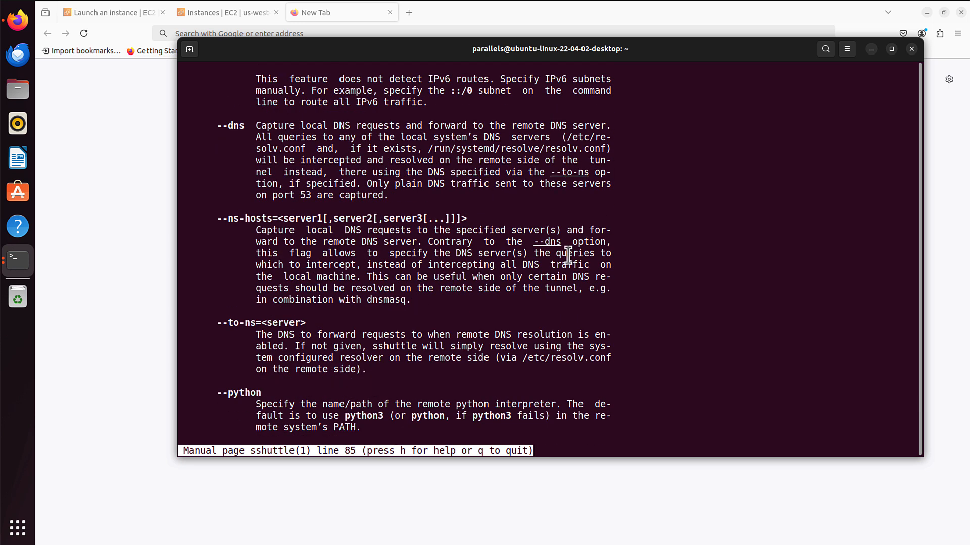
pyautogui.moveTo(643, 211)
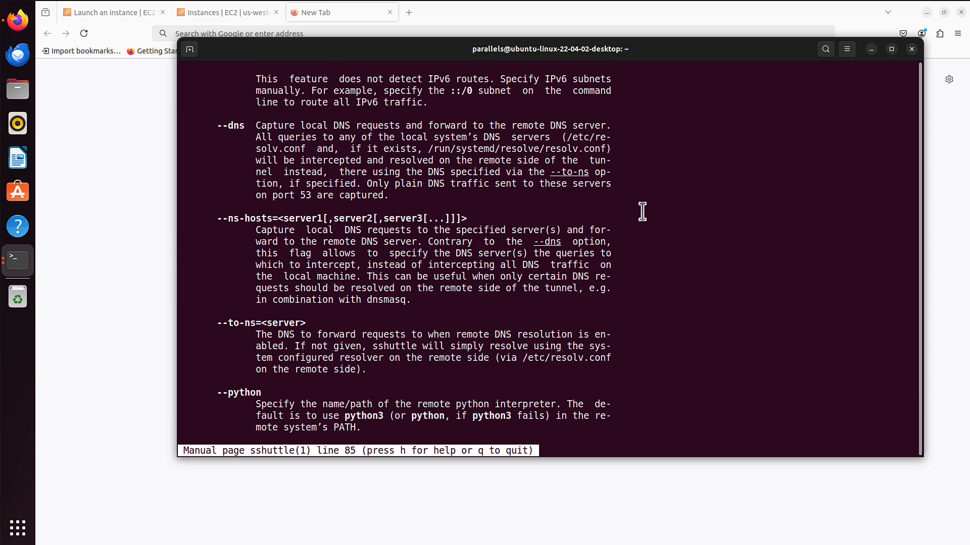
pyautogui.moveTo(338, 29)
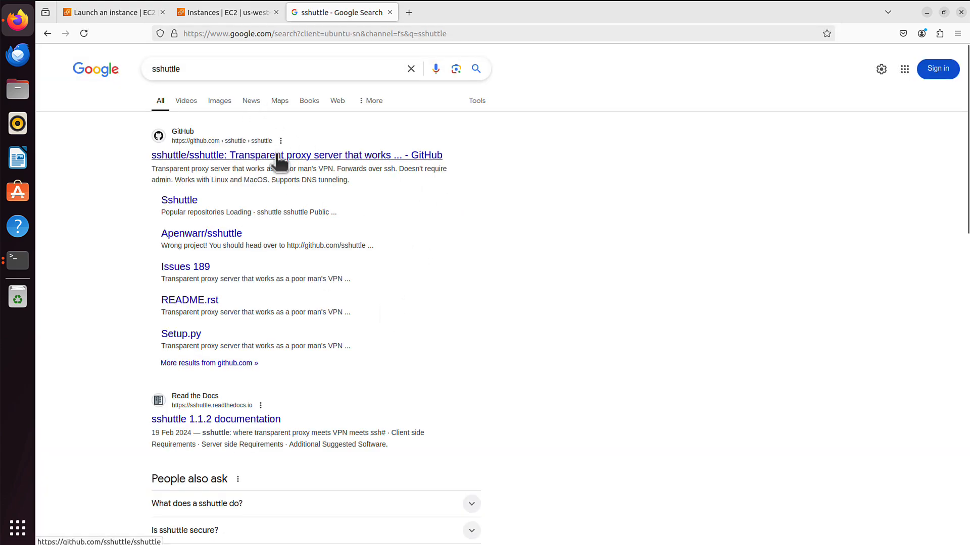
# Open the sshuttle GitHub repository and read its README down to Documentation and Running as a service.
pyautogui.click(296, 154)
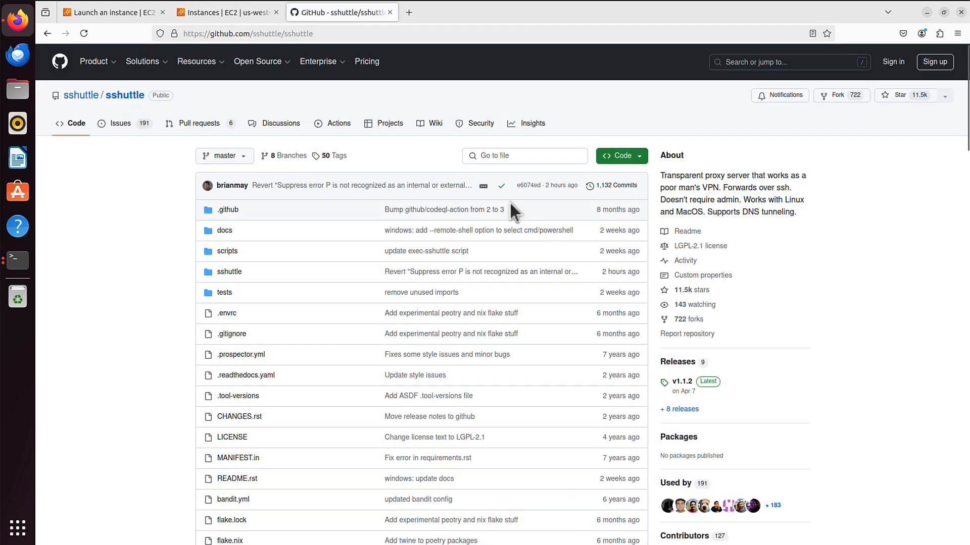
pyautogui.scroll(-3)
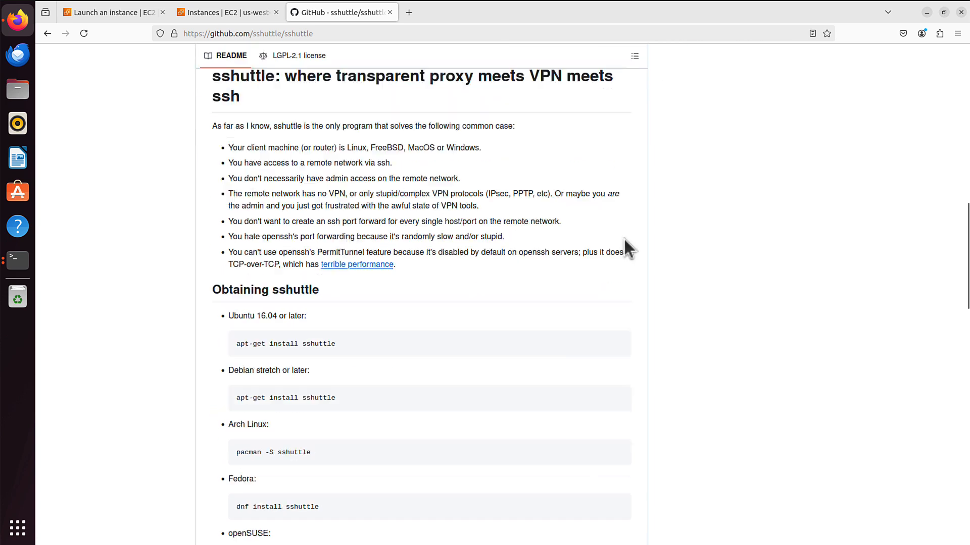
pyautogui.scroll(-3)
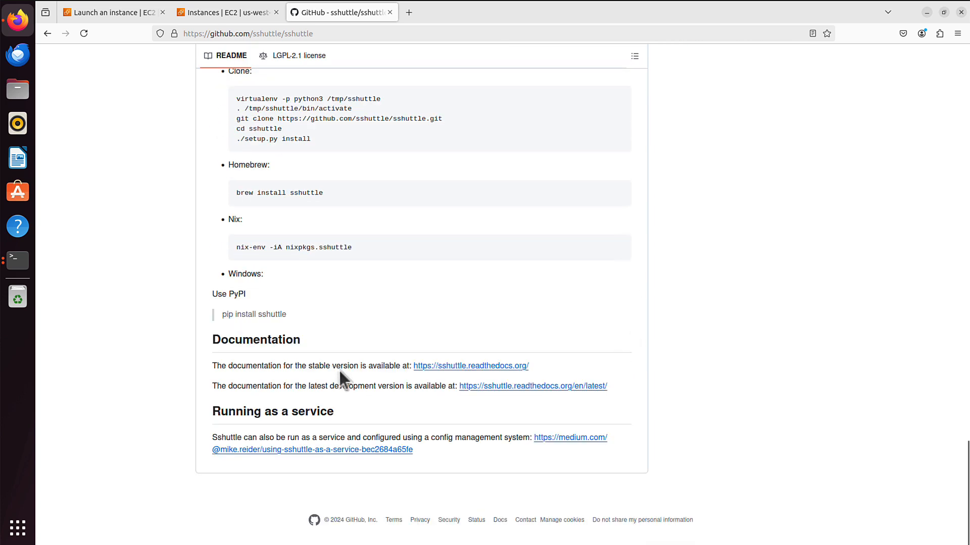
pyautogui.moveTo(340, 473)
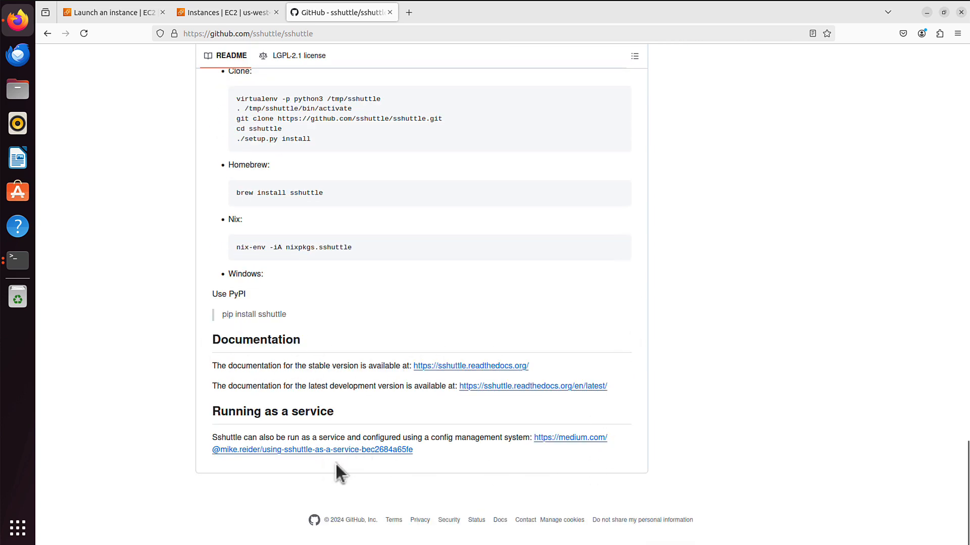
pyautogui.moveTo(504, 437)
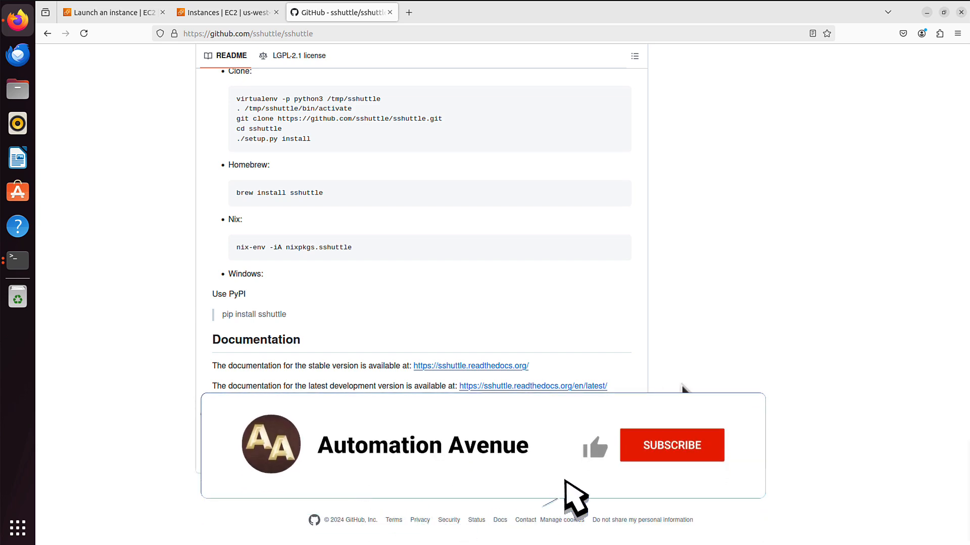
pyautogui.moveTo(687, 470)
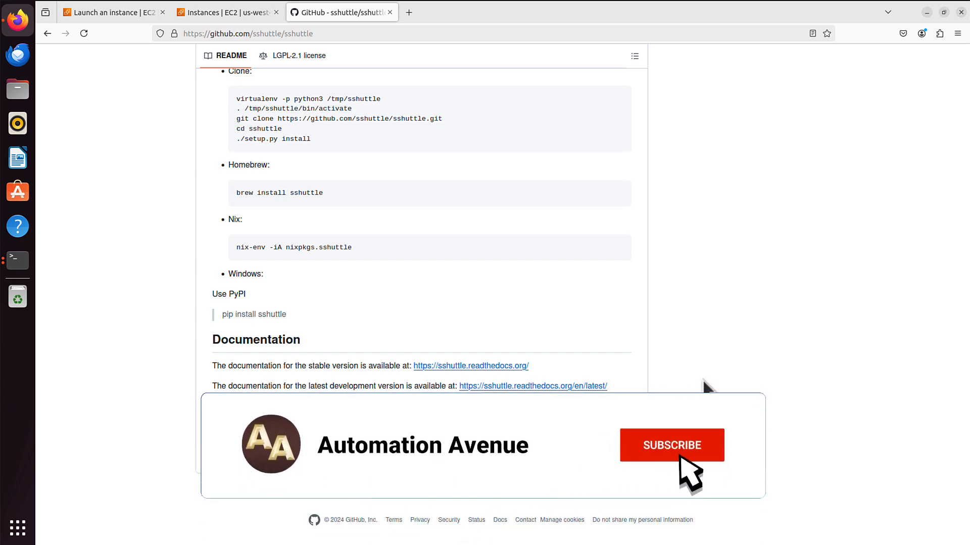
pyautogui.click(671, 444)
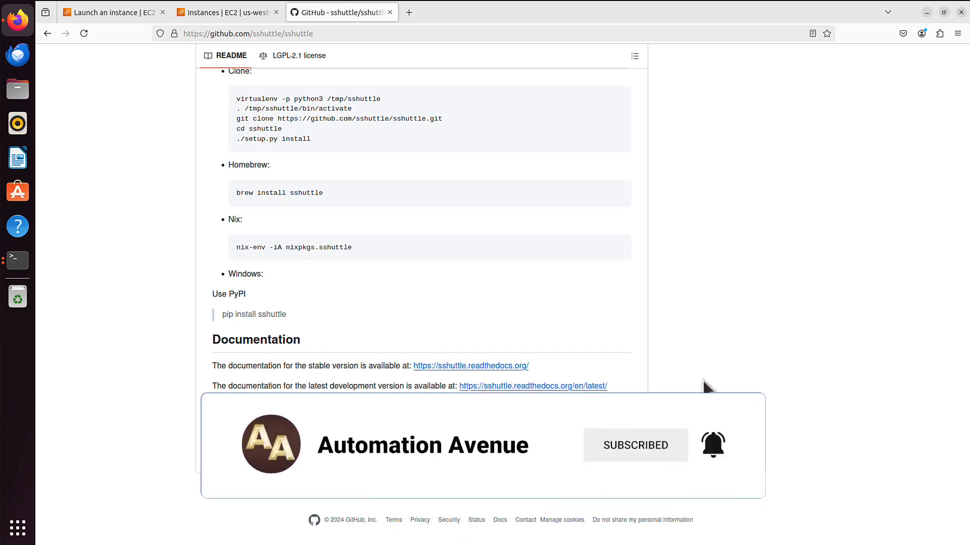